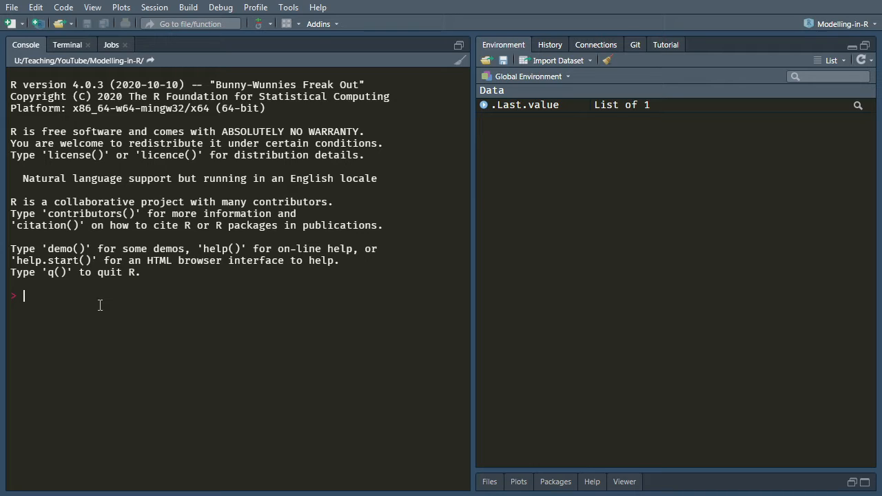
# - Define n_t <- 40 cycles, n_s <- 3 states and n_c <- 1000 cohort size
pyautogui.write('n_t')
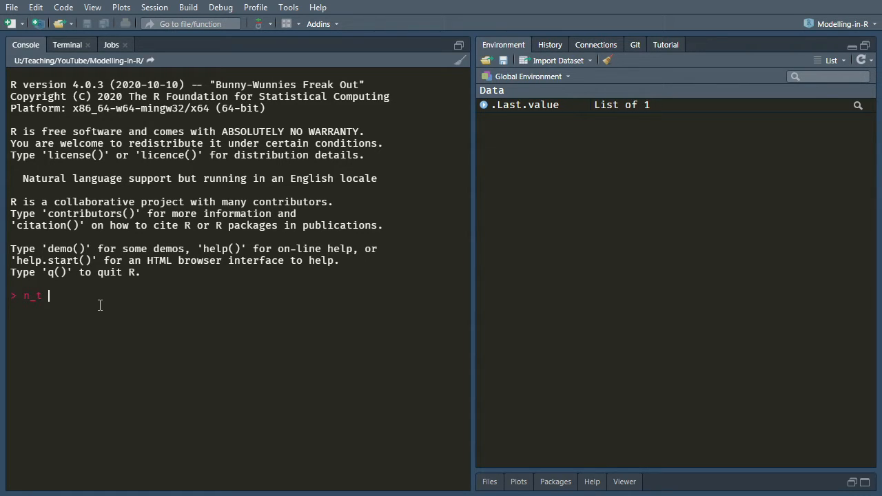
pyautogui.write('<- 40')
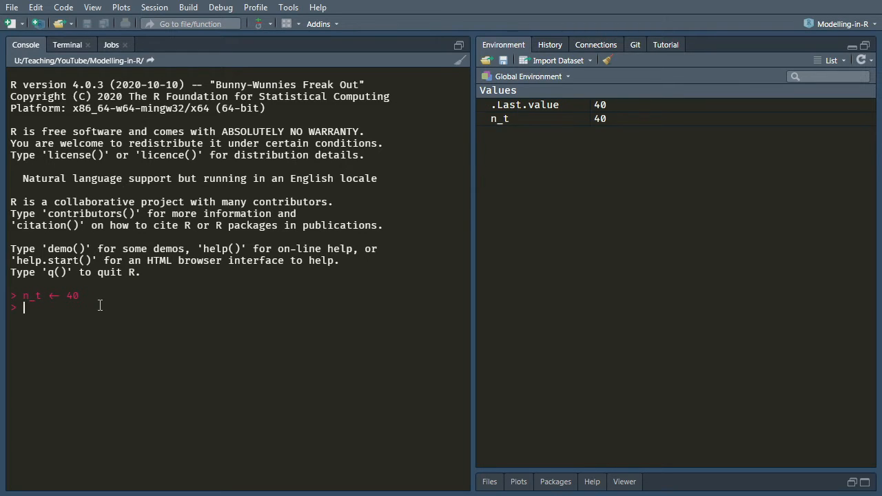
pyautogui.write('n_s <- 3')
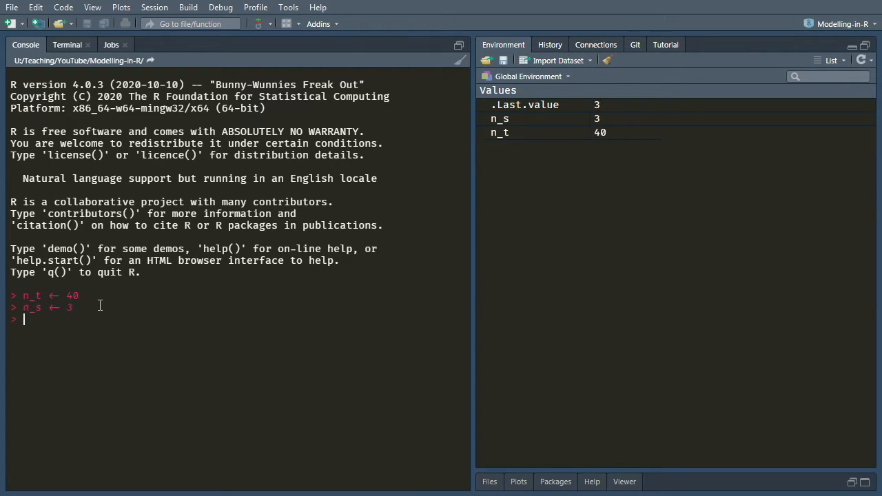
pyautogui.write('n_c <-')
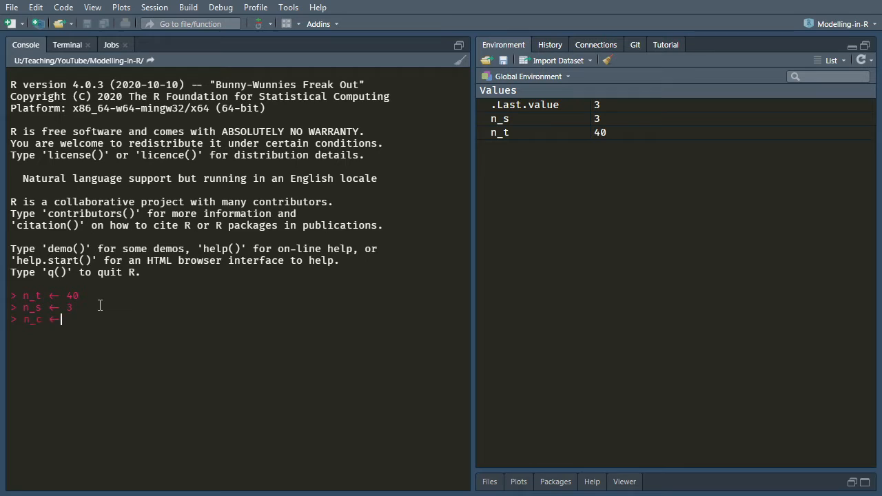
pyautogui.write('1000')
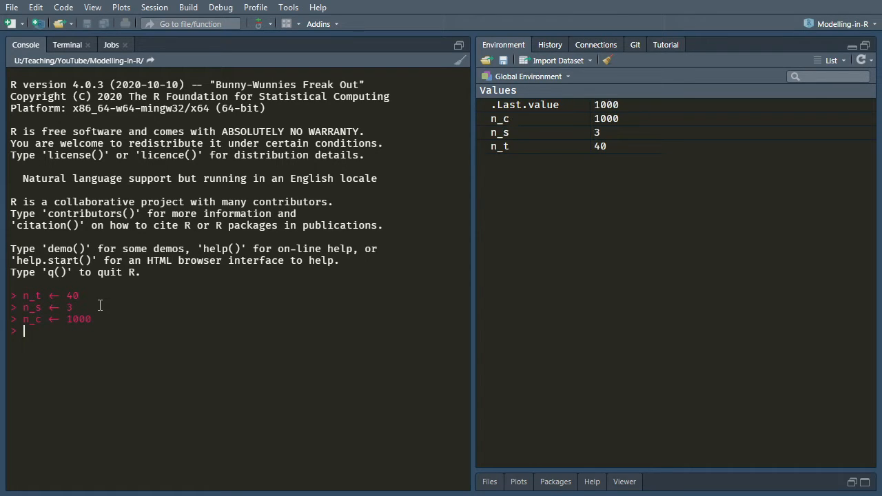
# - Define v_state_names as c("Healthy", "Diseased", "Dead")
pyautogui.write('v_state_names <-')
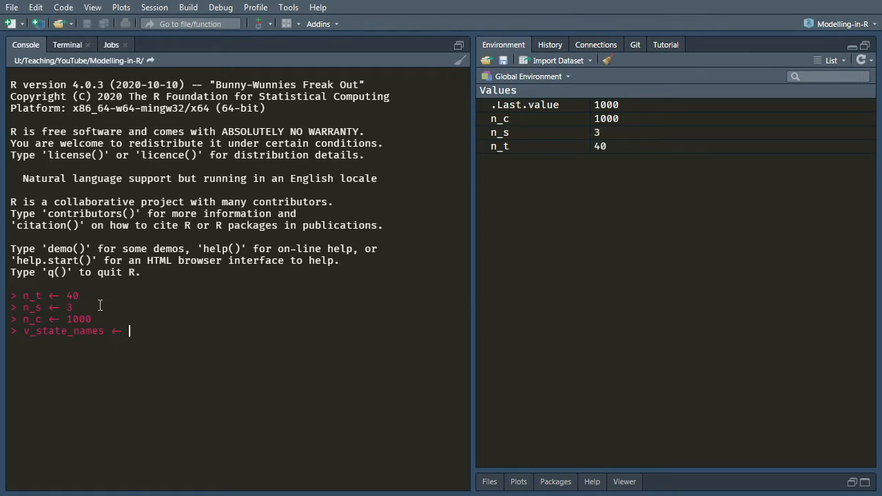
pyautogui.write('c("Healthy")')
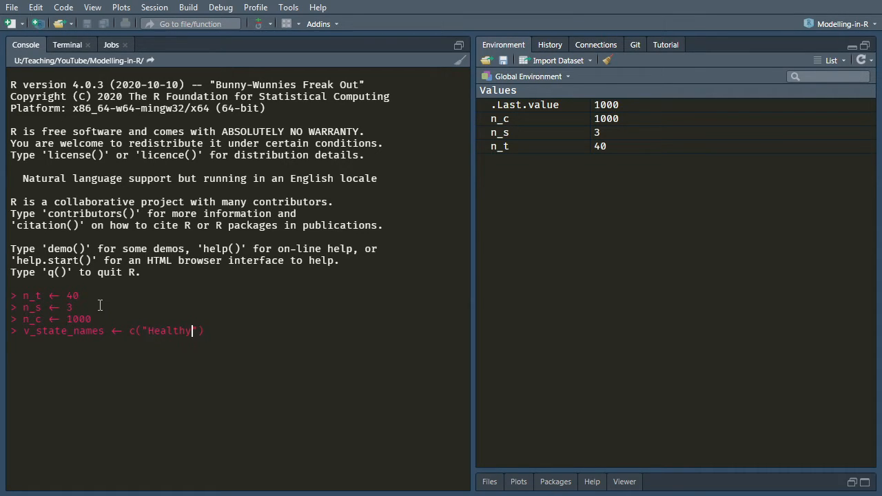
pyautogui.write(', "Diseased"')
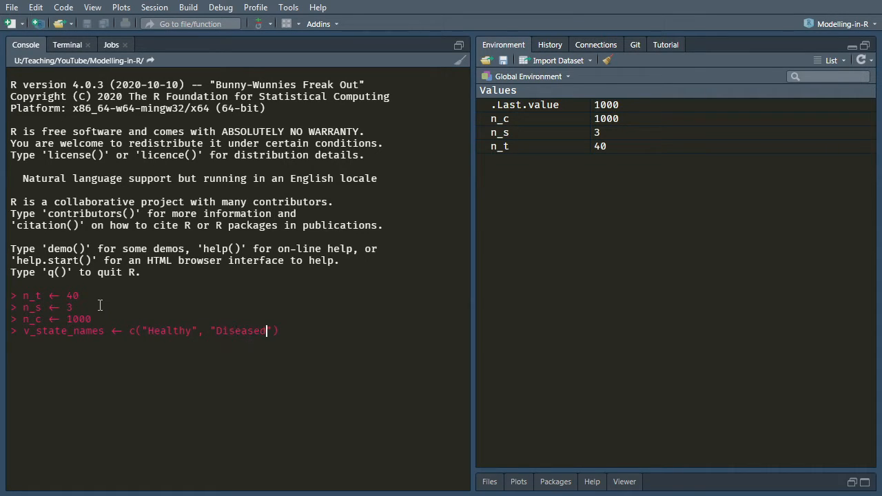
pyautogui.write(', "Dead"')
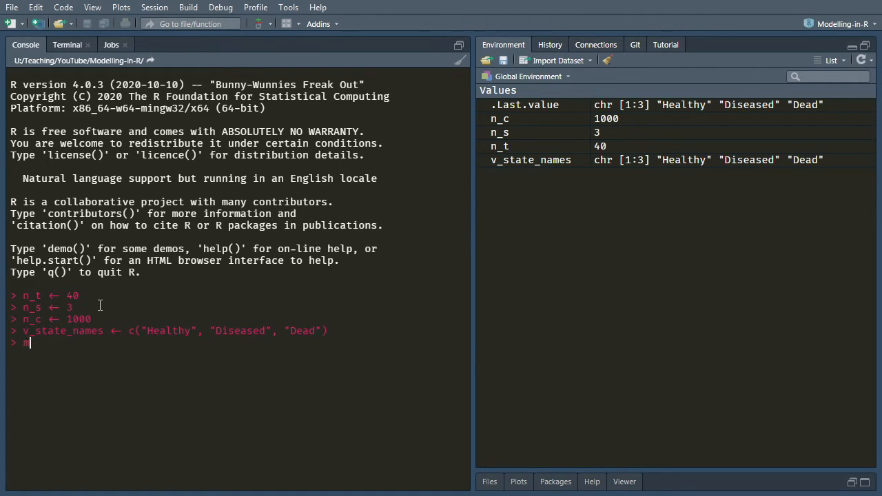
# - Write m_P as a 3×3 byrow matrix with probabilities 0.96/0.03/0.01, 0.95/0.05 and 1.00
pyautogui.write('m_P <-')
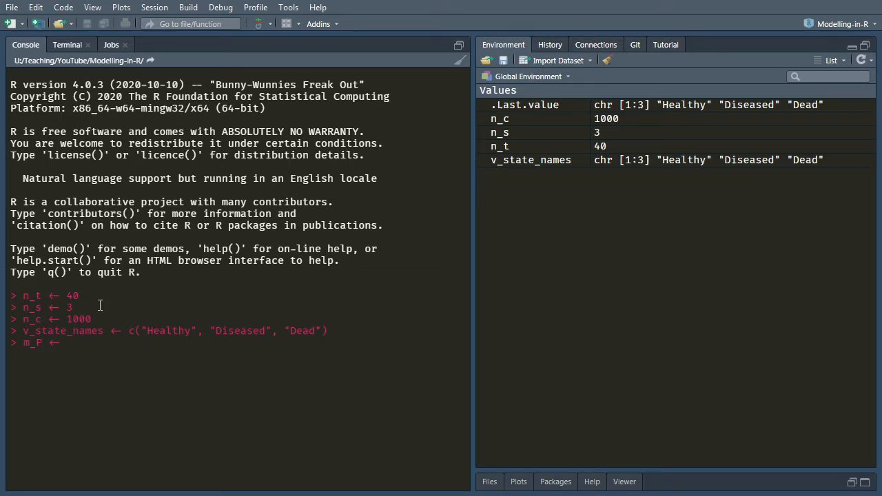
pyautogui.write('matrix(c(')
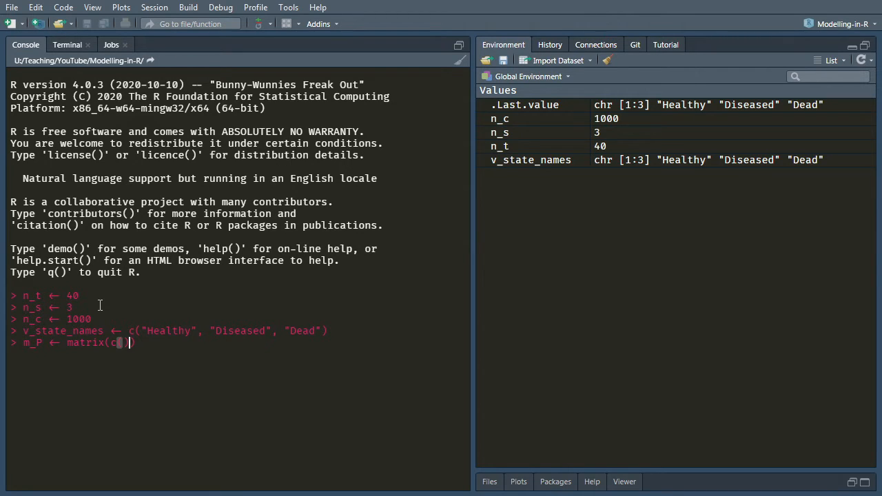
pyautogui.write('(),')
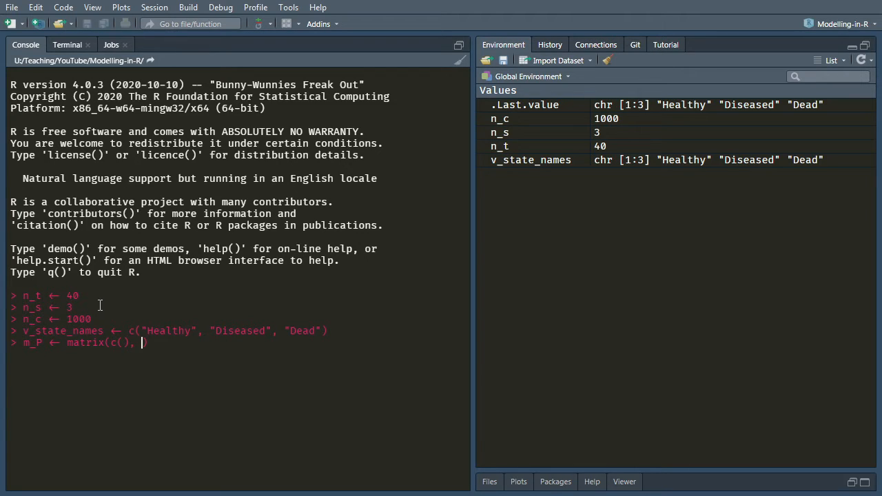
pyautogui.write('byrow = TRUE')
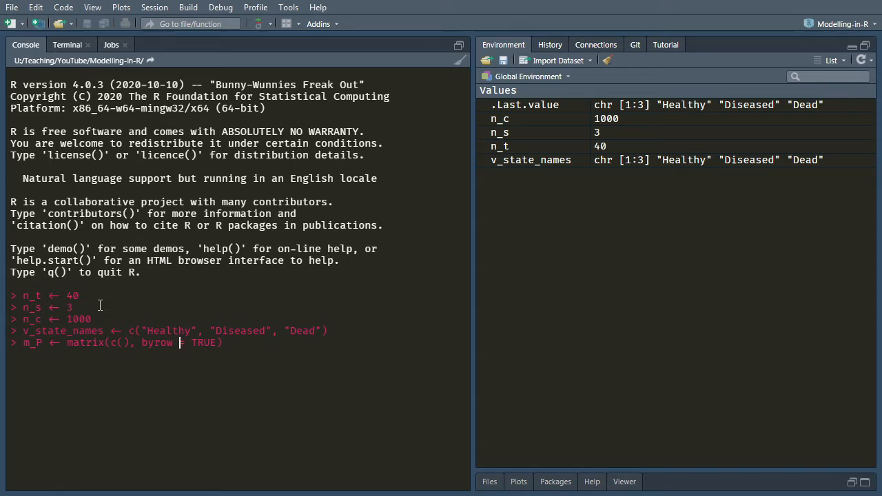
pyautogui.write(',')
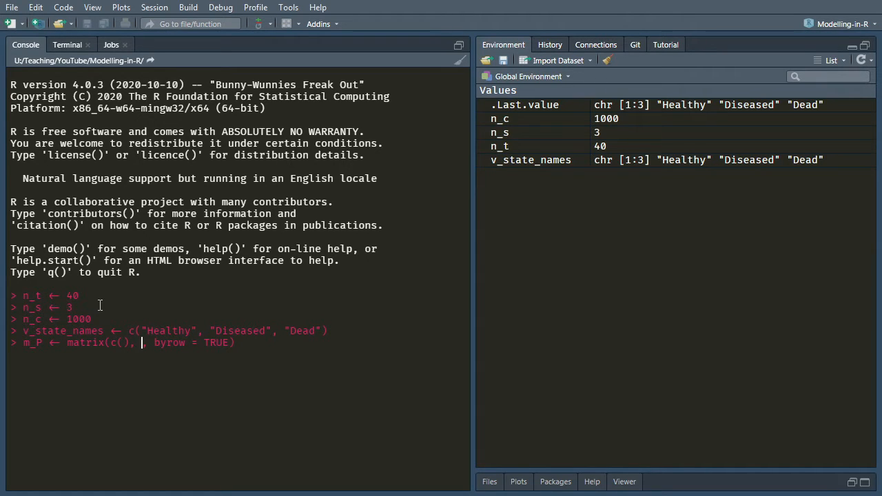
pyautogui.write('nrow = 3, ncol = 3')
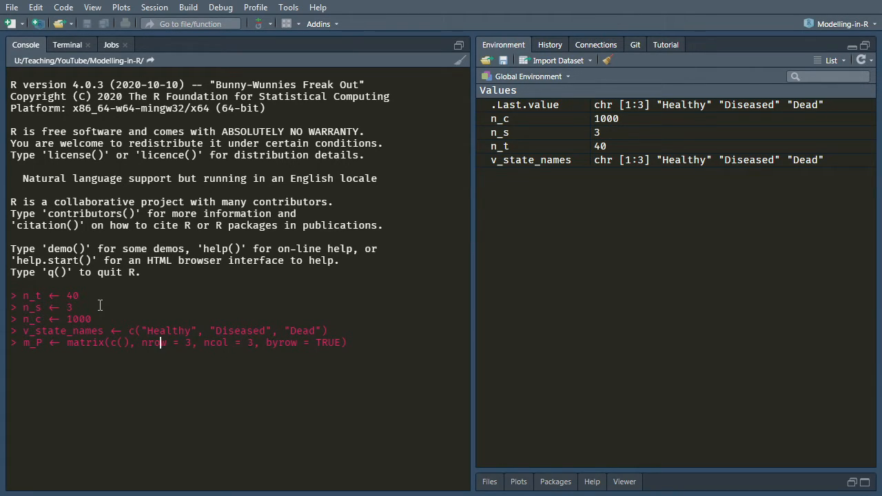
pyautogui.write('0.96, 0.03,')
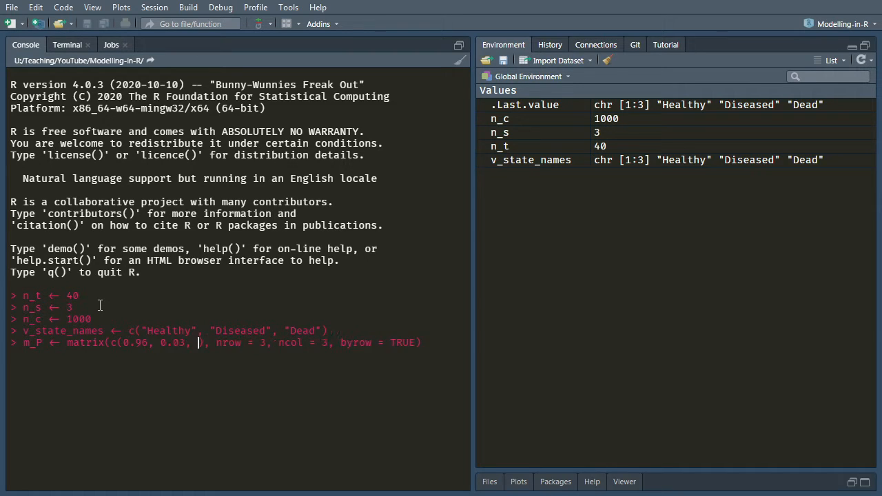
pyautogui.write('0.01,')
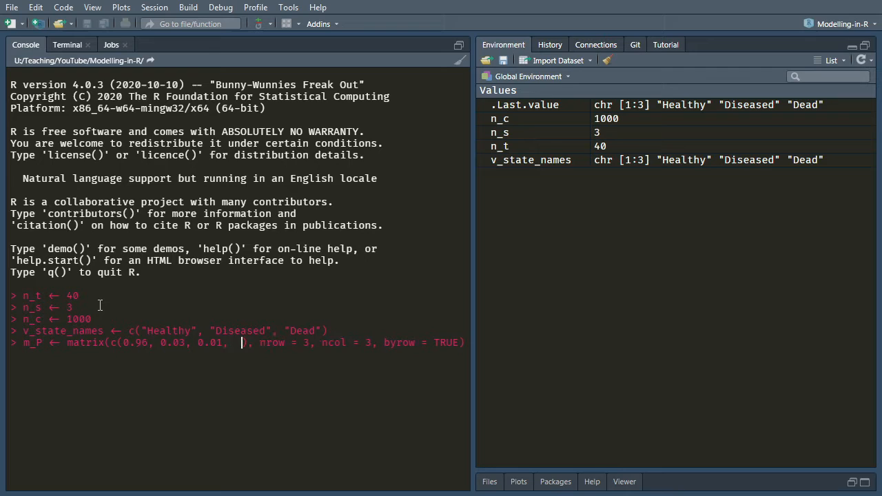
pyautogui.write('0.00, 0.95, 0.05,  0.00, 0.00, 1.00')
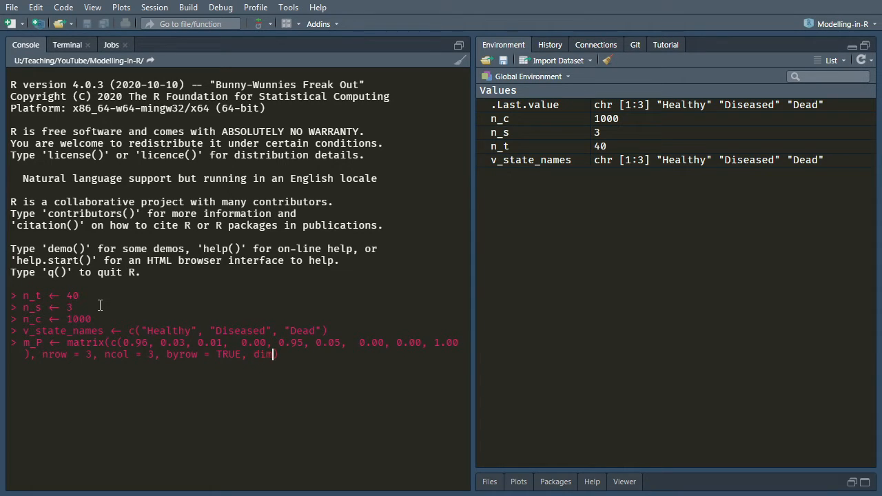
# - Label m_P with dimnames from and to using v_state_names, run it and print m_P
pyautogui.write('names = list')
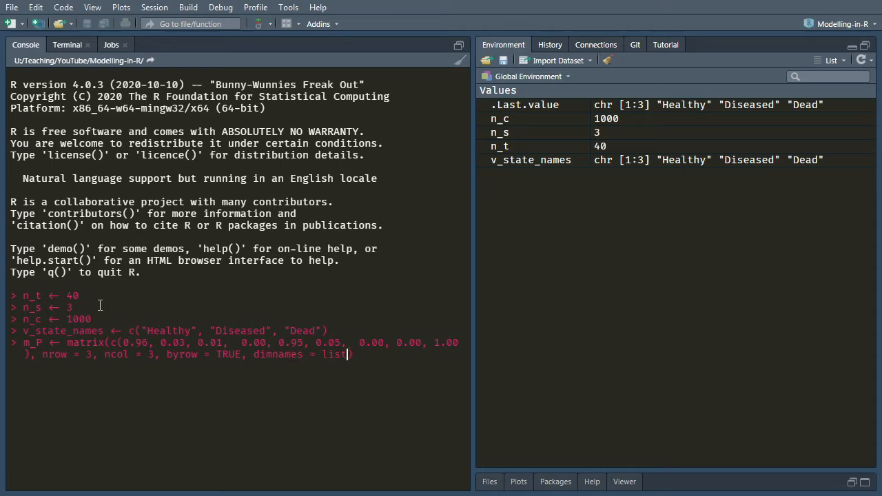
pyautogui.write('(')
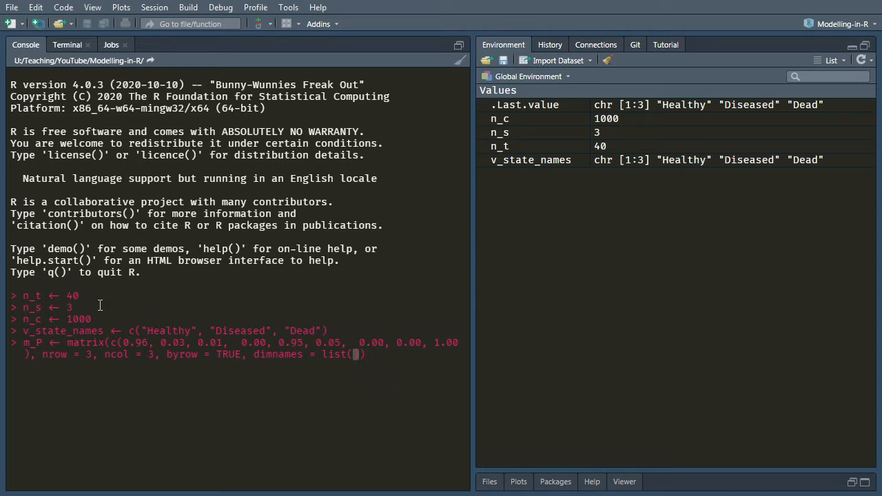
pyautogui.write('from = v_state_names,')
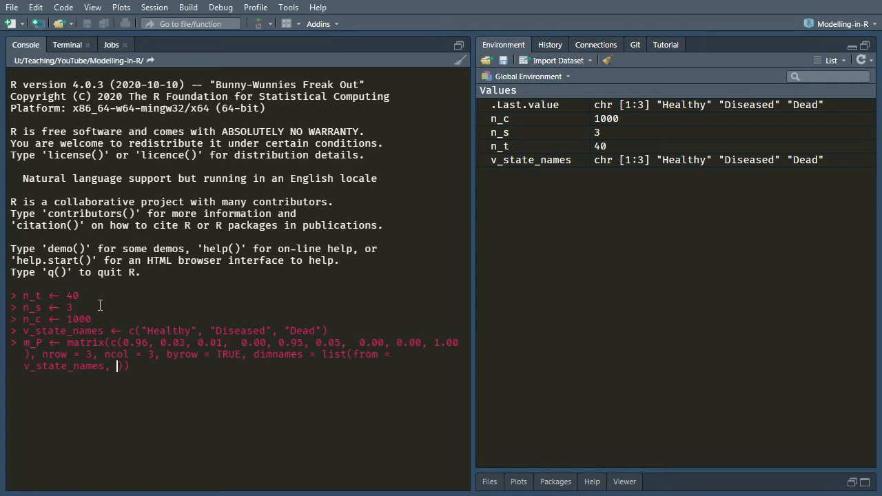
pyautogui.write('to = v_')
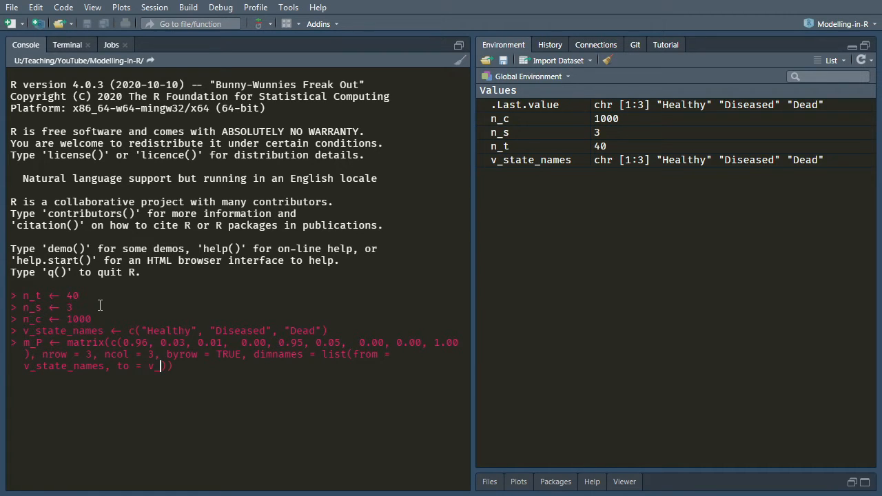
pyautogui.write('state_names')
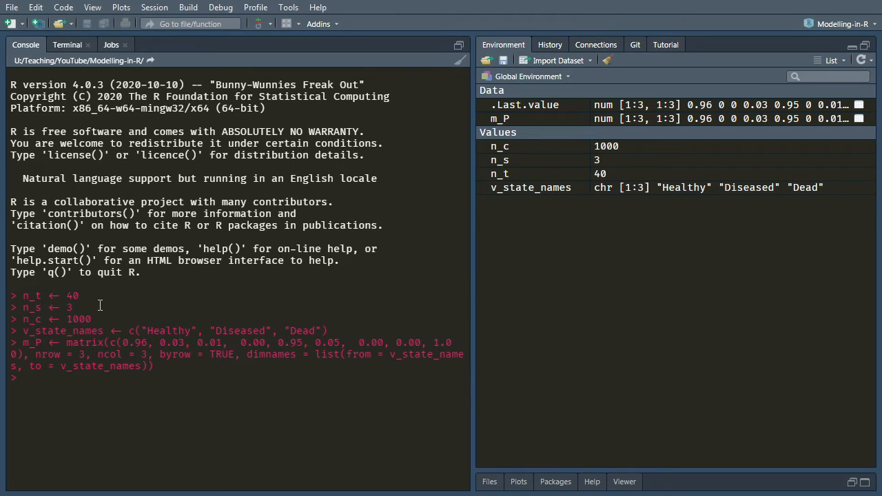
pyautogui.write('m_P')
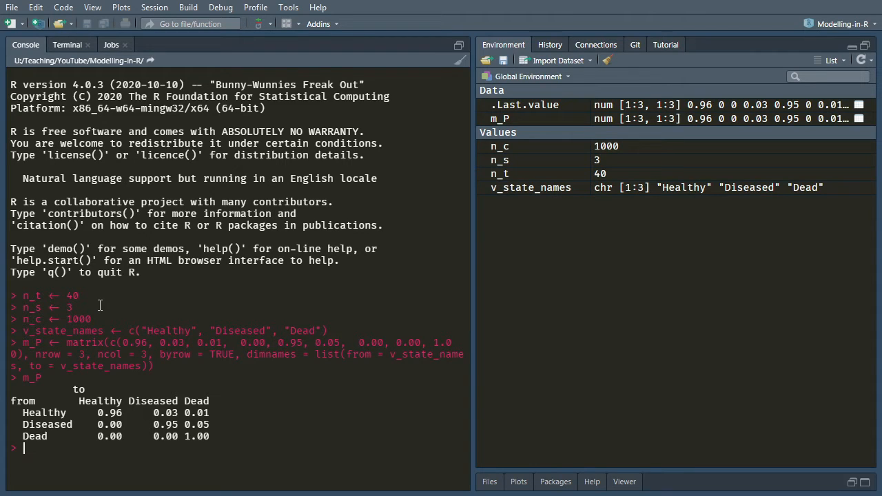
# - Start state_membership as an NA_real_ array with dim c(n_t, n_s)
pyautogui.write('state')
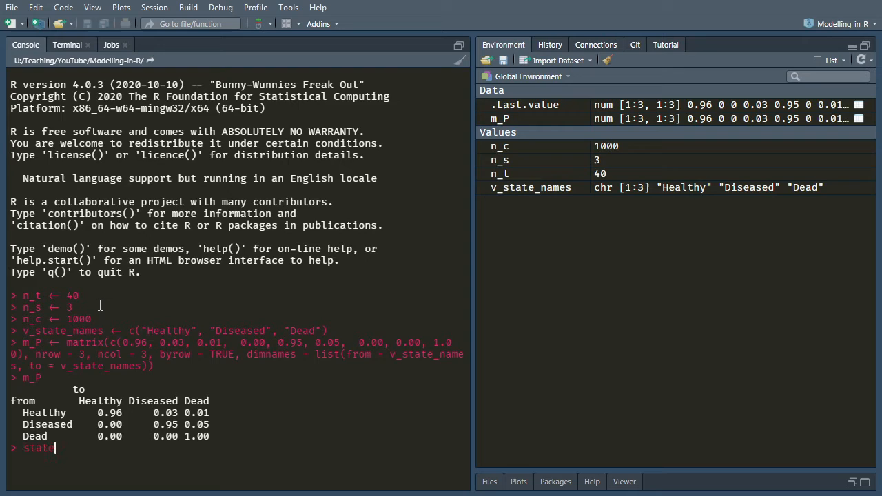
pyautogui.write('_membership <- array(NA_real_')
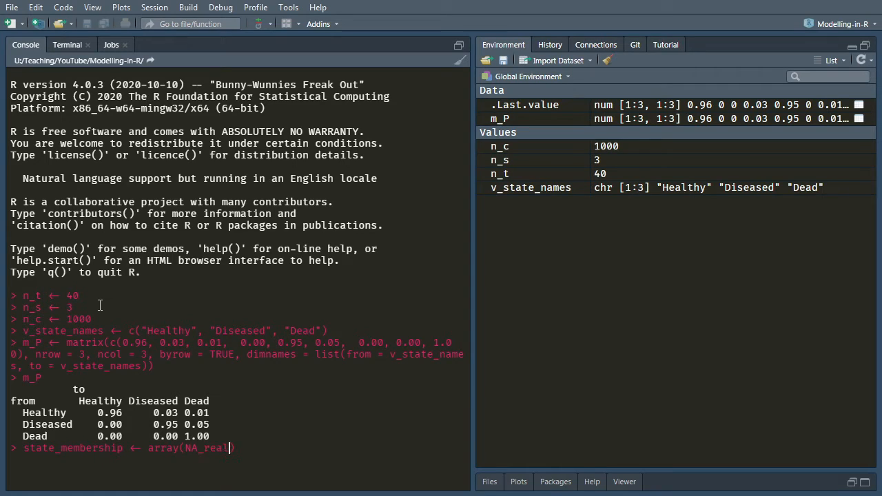
pyautogui.write(', dim = c')
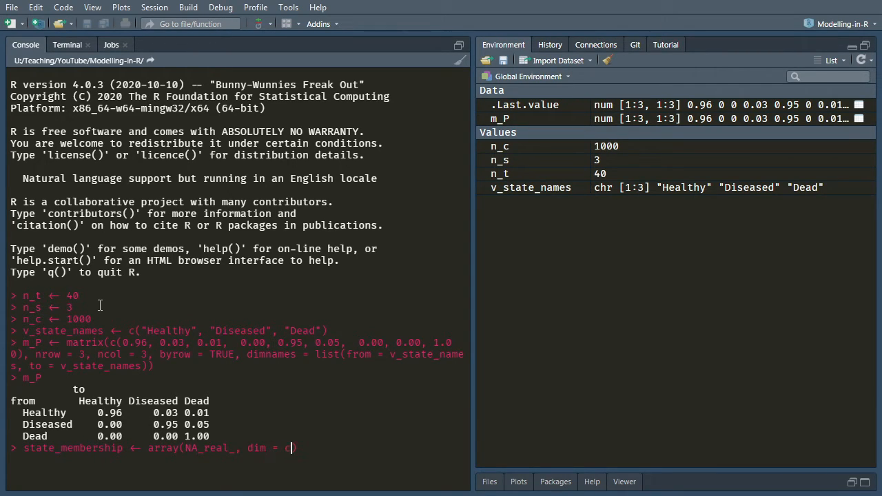
pyautogui.write('n_t, n_s')
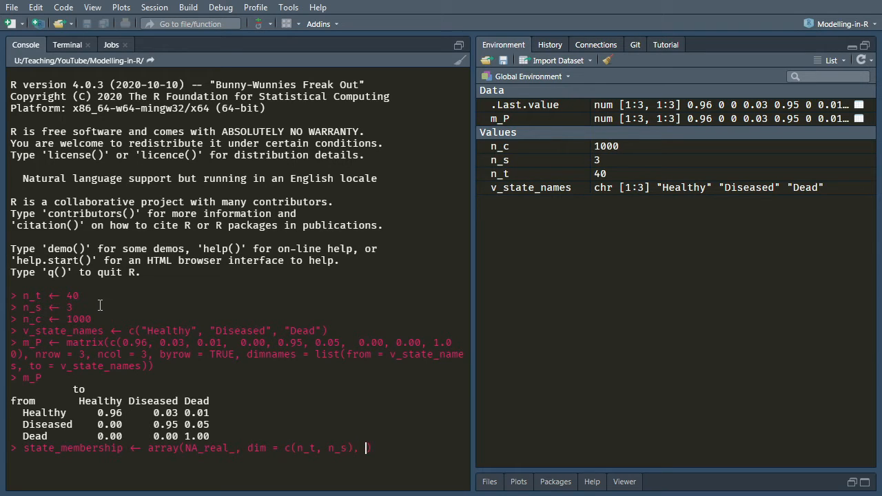
# - Label it with dimnames cycle 1:n_t and state v_state_names, then print the NA array
pyautogui.write('dimnames = list(cycle = 1:n_t, st')
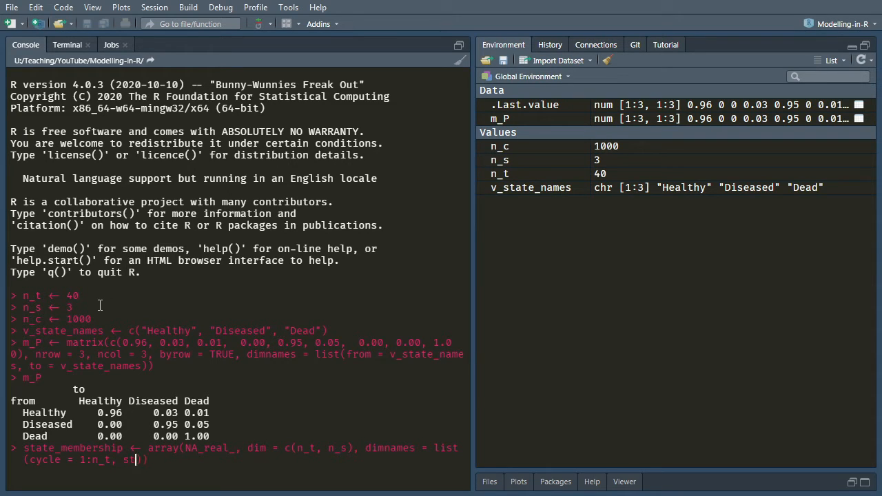
pyautogui.write('ate =')
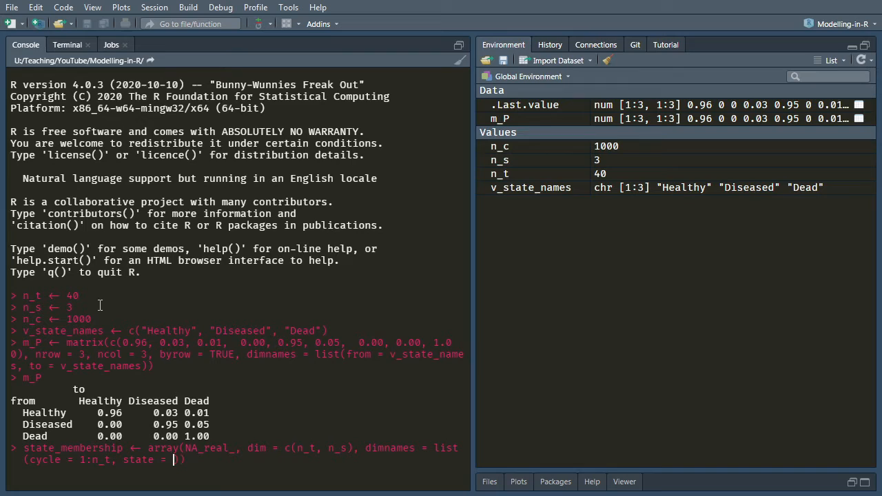
pyautogui.write('v_state_names')
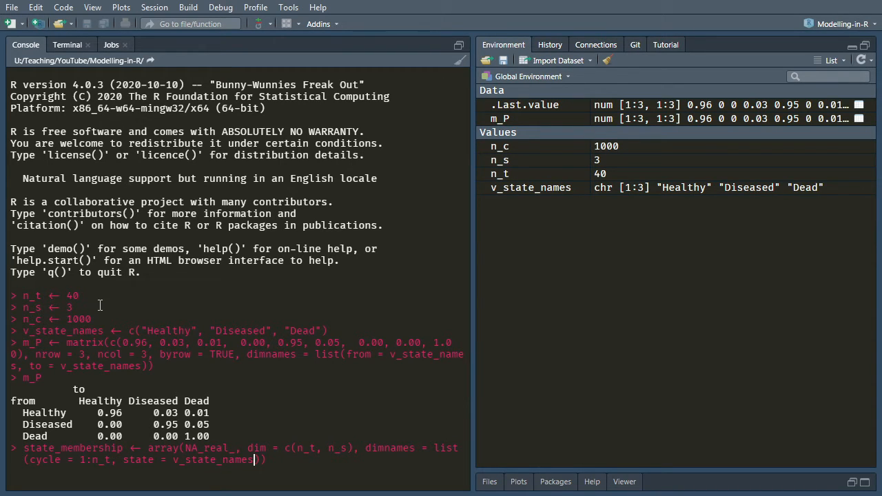
pyautogui.write('state_membership')
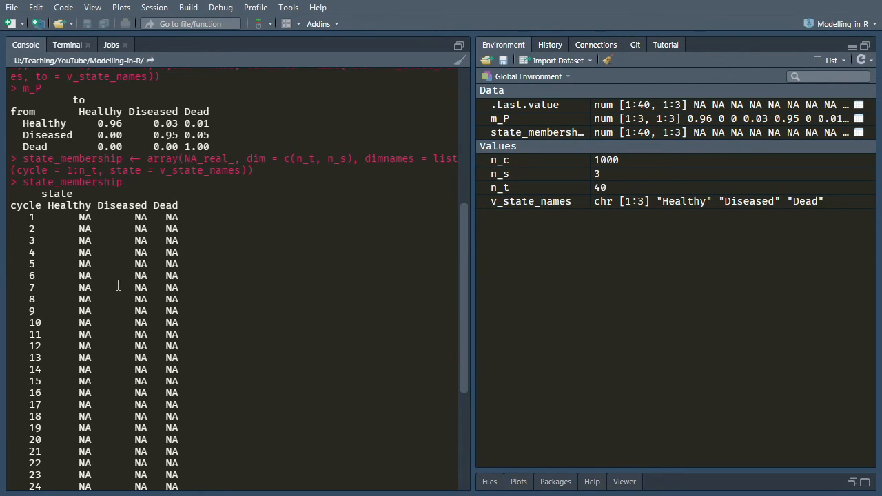
pyautogui.scroll(-3)
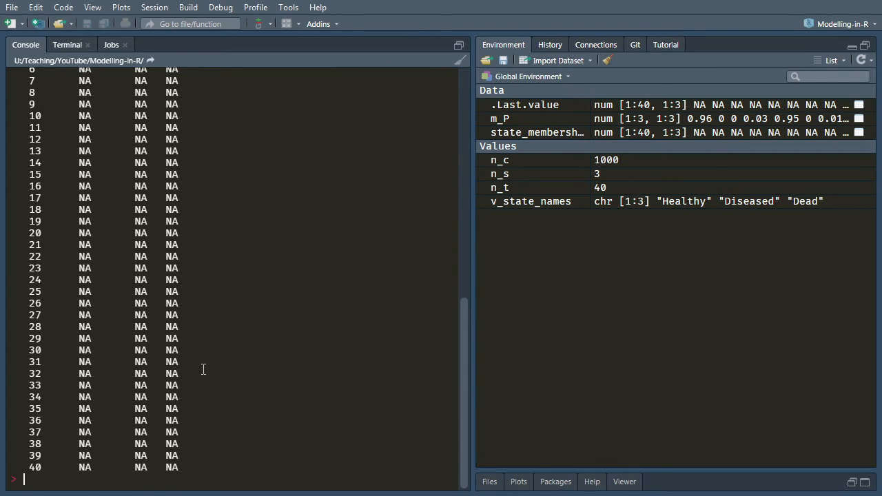
pyautogui.moveTo(116, 458)
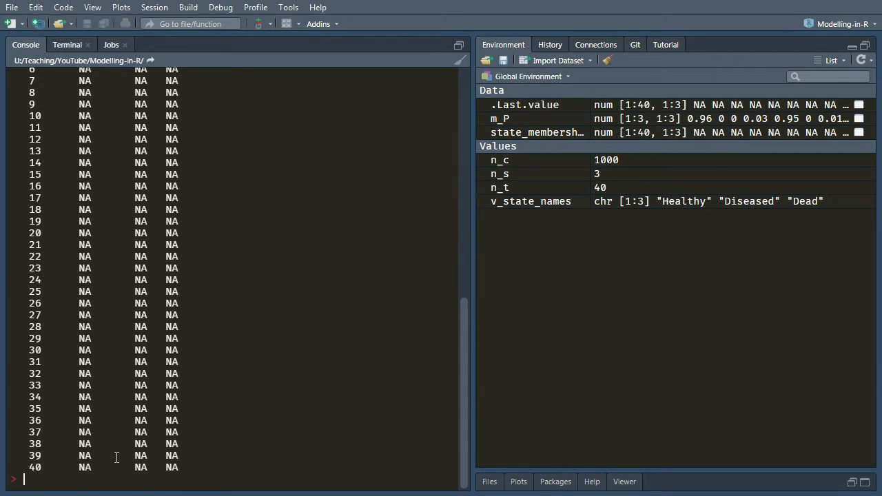
# - Set state_membership[1, ] <- c(n_c, 0, 0) and print it to check cycle 1
pyautogui.write('state_membershi')
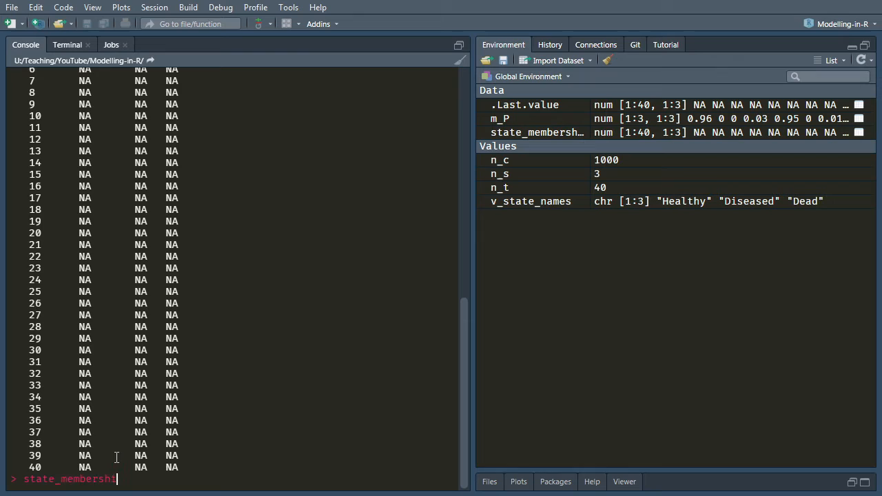
pyautogui.write('[1, ] <-')
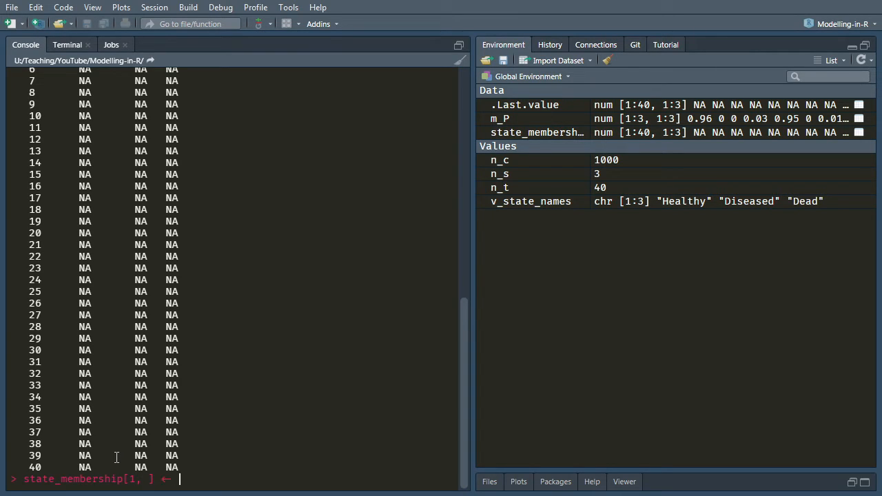
pyautogui.write('c(n_c, 0, 0')
pyautogui.write('state_membership')
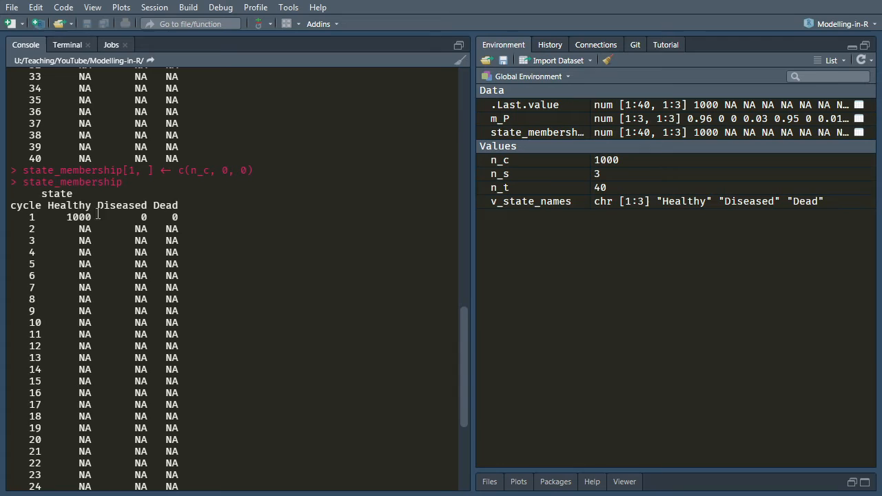
pyautogui.scroll(-3)
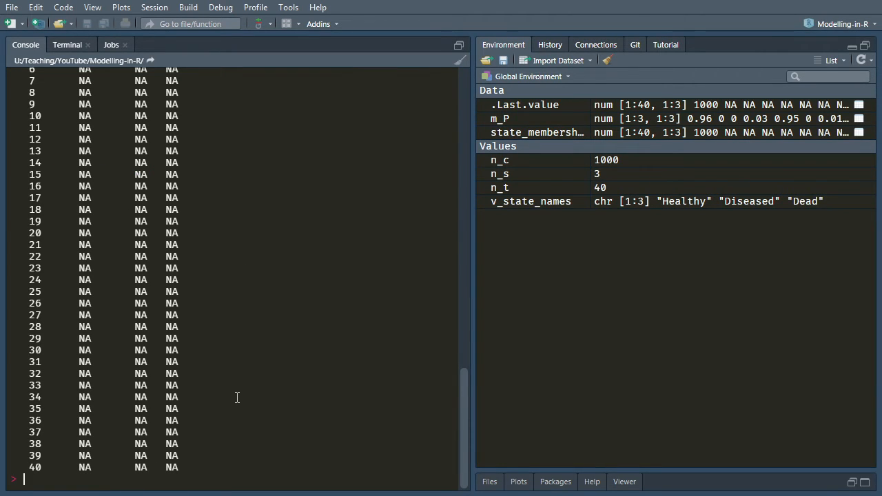
# - Run for (i in 2:n_t) filling state_membership[i, ] from row i-1 %*% m_P
pyautogui.write('for (i in')
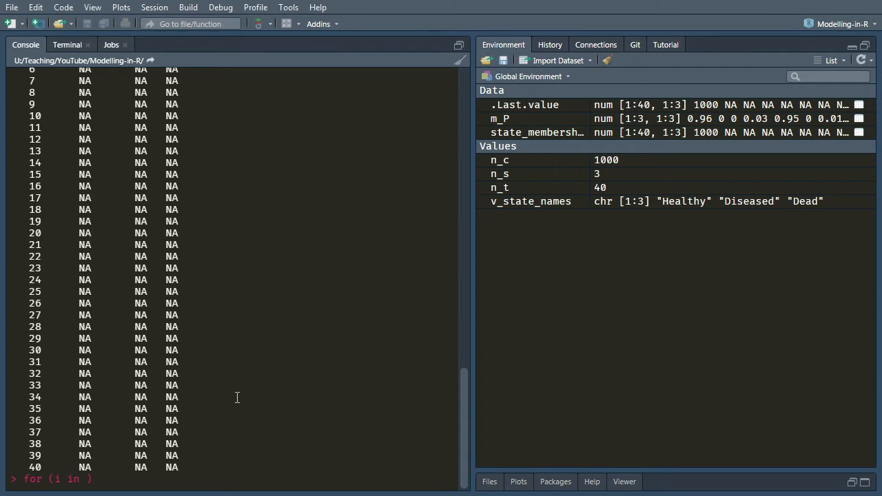
pyautogui.write('2:n_t)')
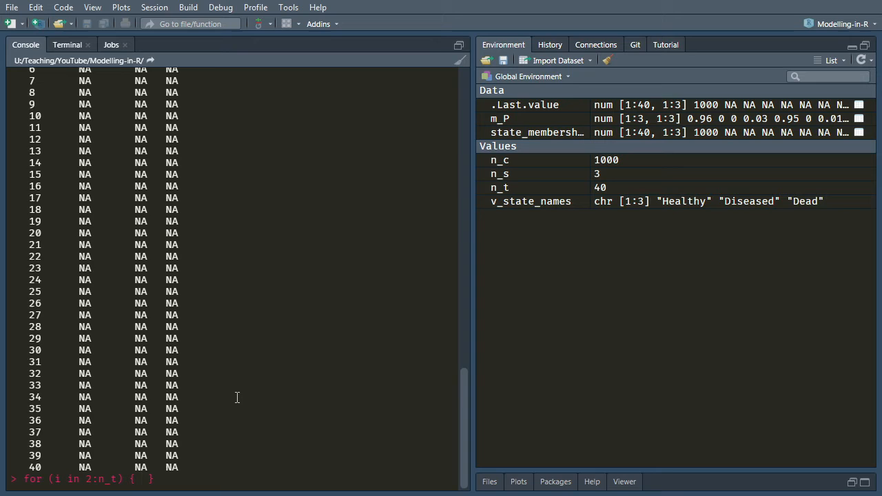
pyautogui.write('state')
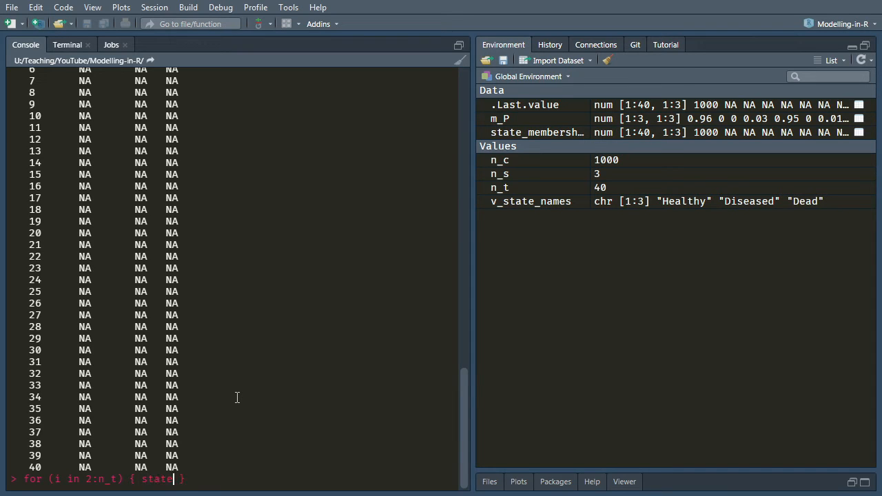
pyautogui.write('_membership[i, ] <-')
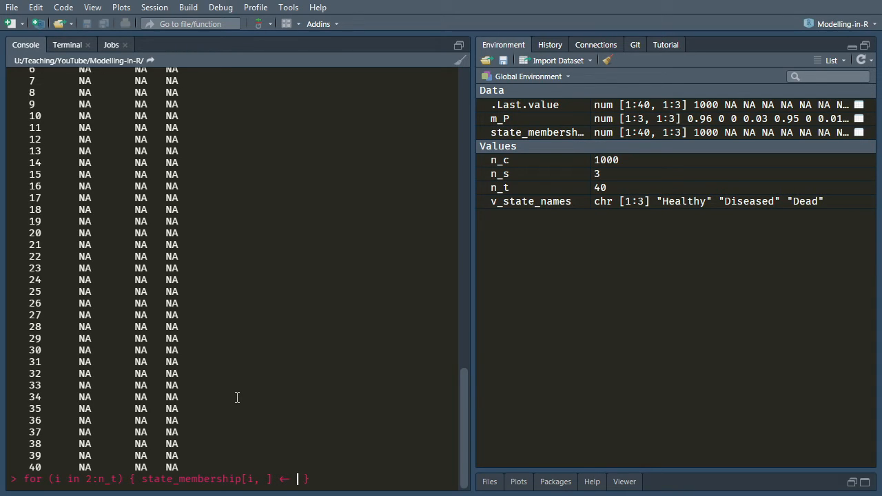
pyautogui.write('state_membersh')
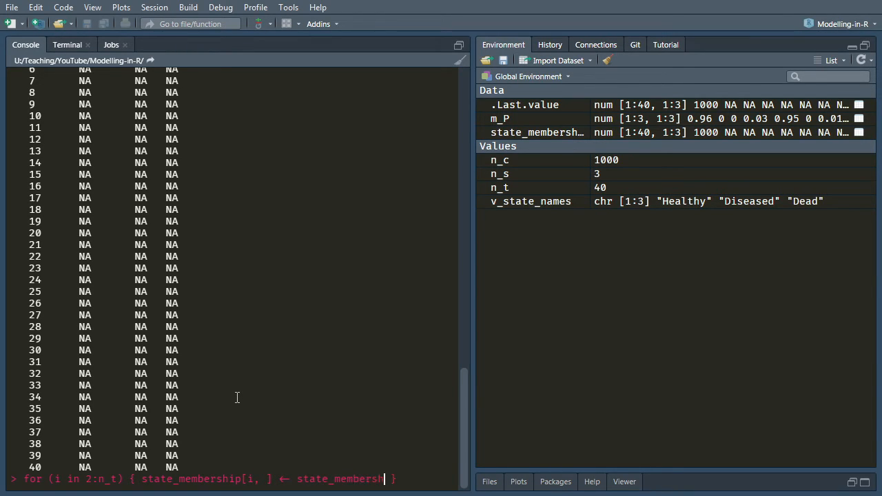
pyautogui.write('%*%')
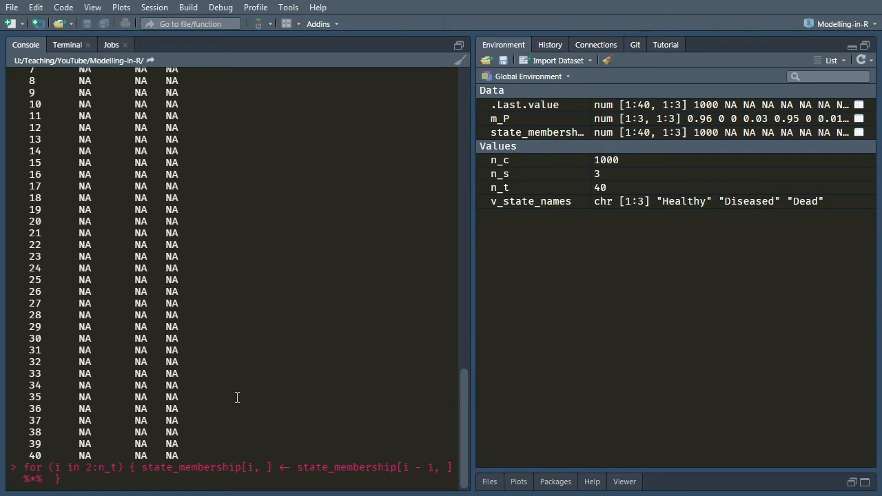
pyautogui.write('m_P ]')
pyautogui.write('state_membership')
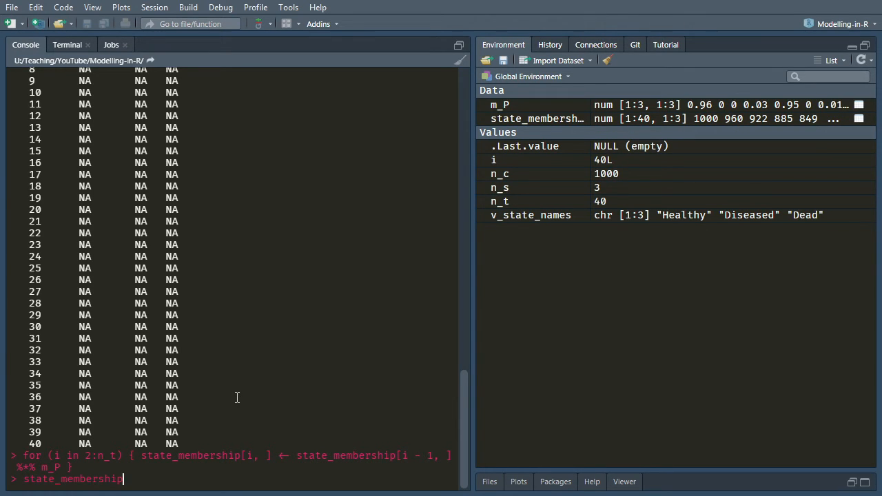
# - Print the completed 40-cycle state_membership trace
pyautogui.press('Return')
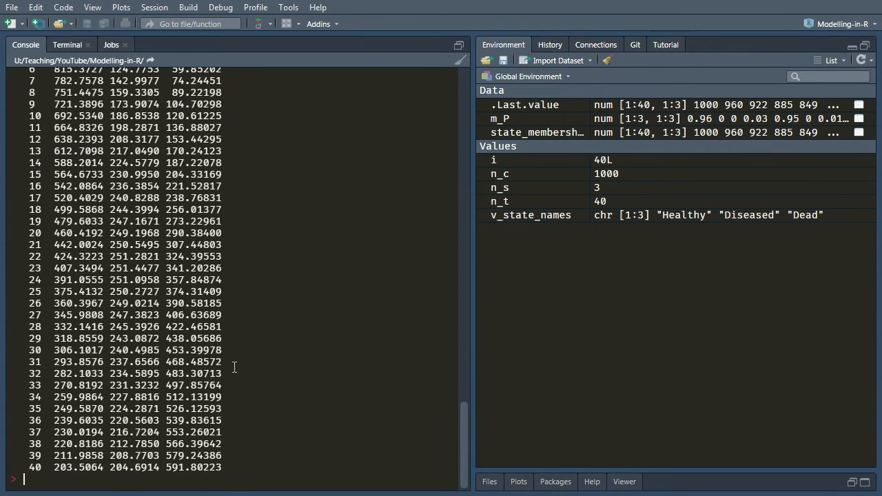
pyautogui.moveTo(178, 331)
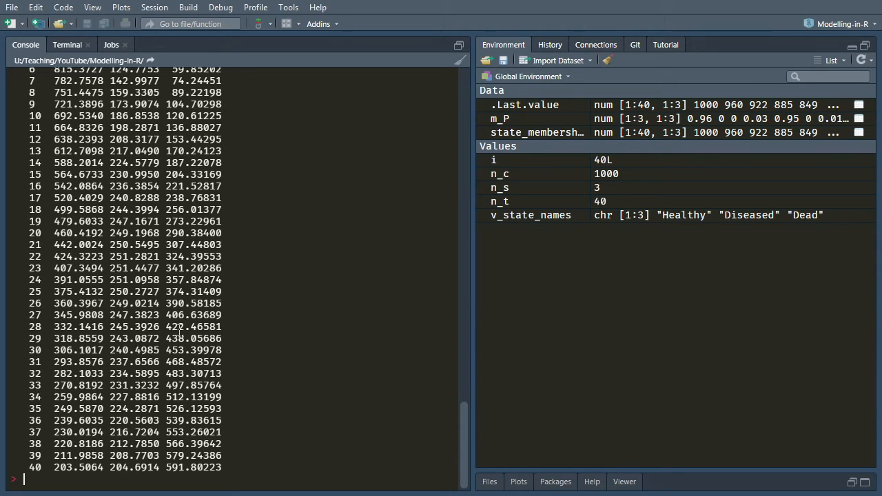
# - Write m_payoffs <- matrix(c(50, 1000, 0, 0.9, 0.6, 0) with its values
pyautogui.write('m_payoffs')
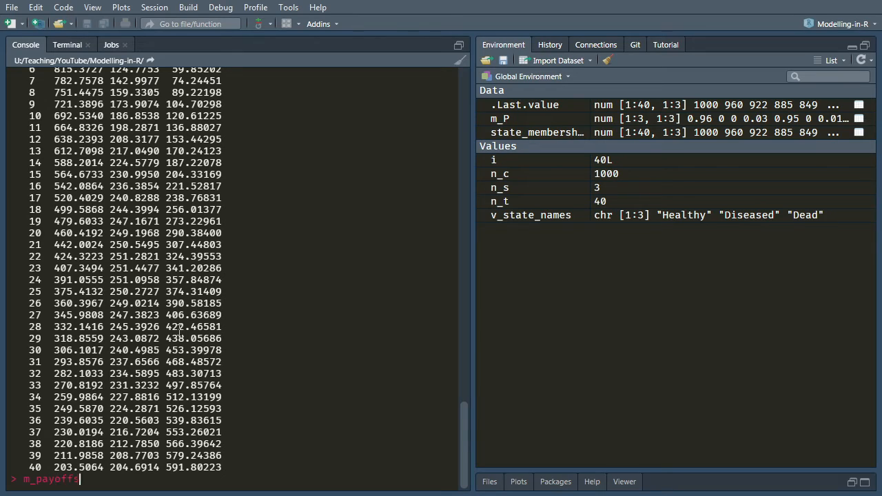
pyautogui.write('<- matr')
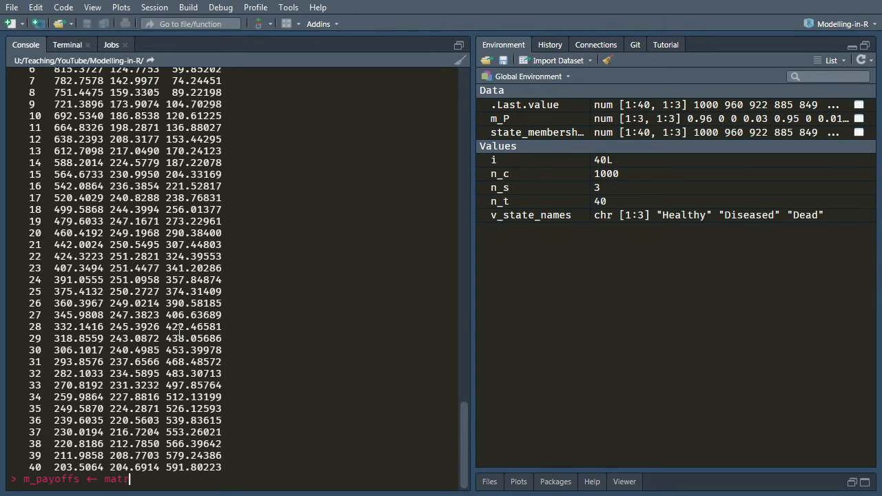
pyautogui.write('rix(c(')
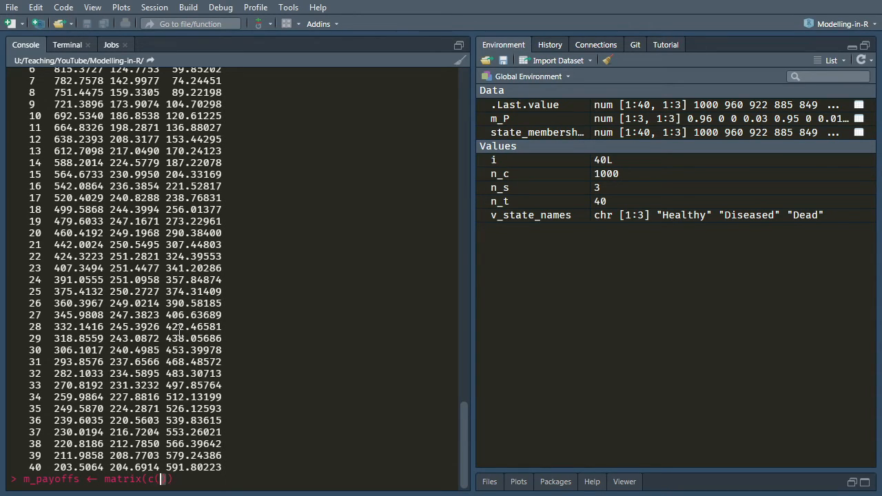
pyautogui.write('(')
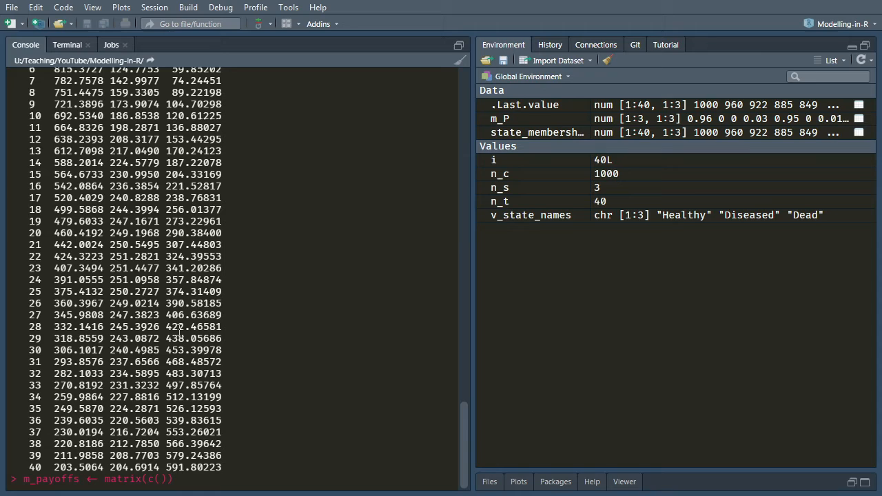
pyautogui.write('50, 1000')
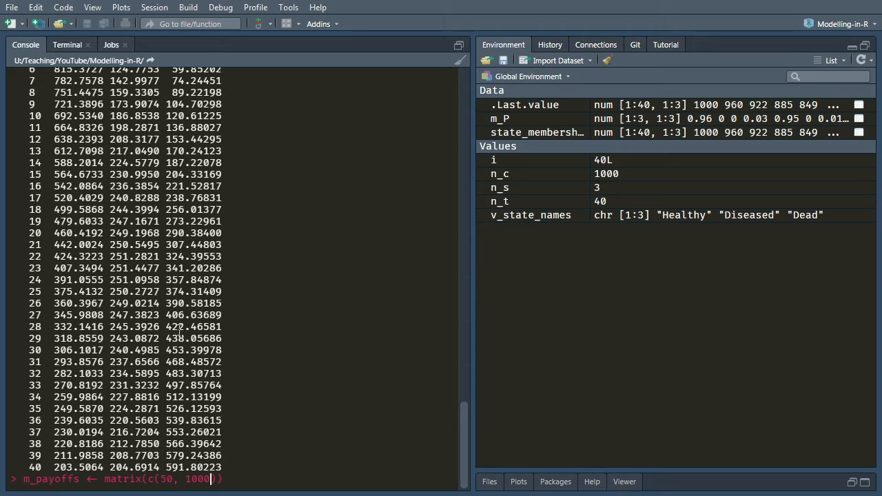
pyautogui.write(', 0')
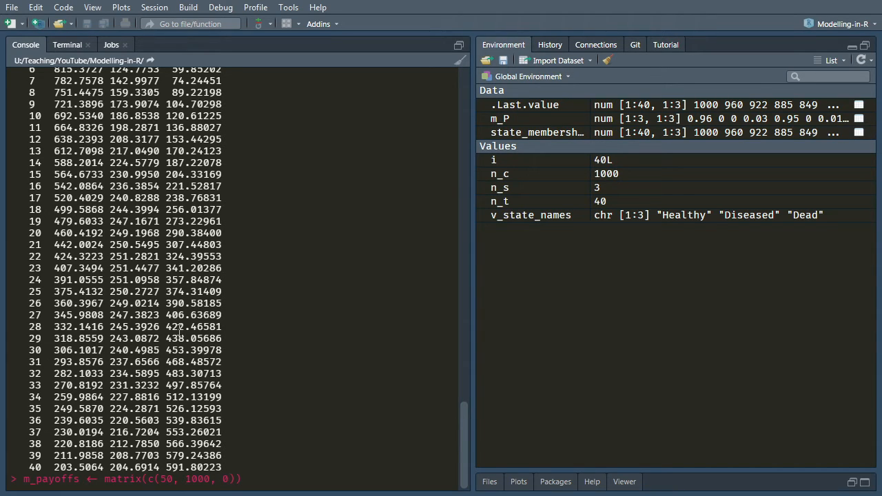
pyautogui.write(',  0.9')
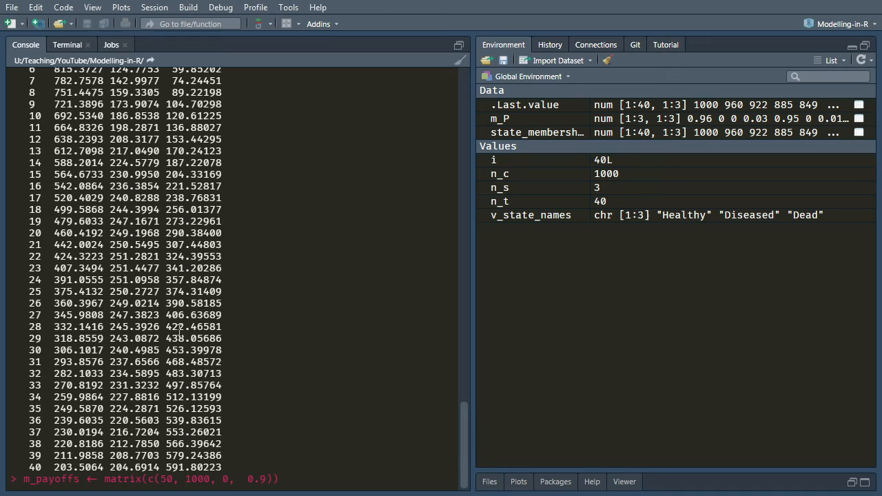
pyautogui.write(', 0.0')
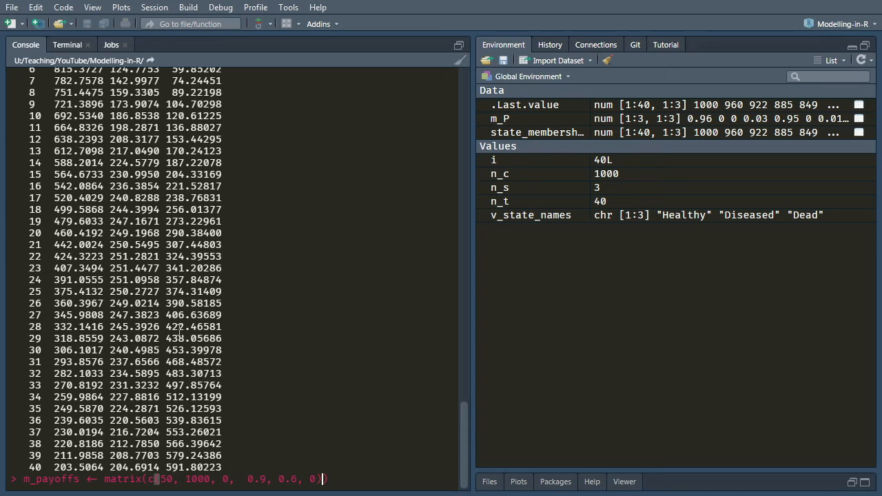
# - Add nrow = 3, ncol = 2 and byrow = FALSE to the m_payoffs command
pyautogui.write('),')
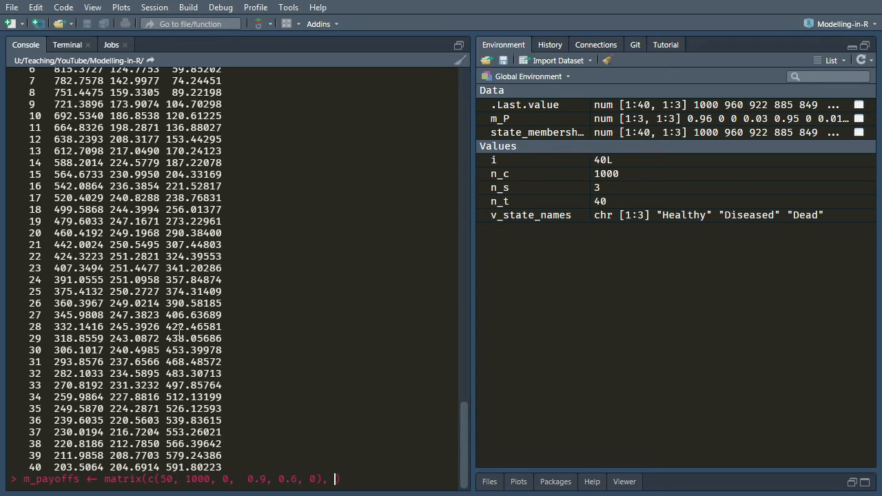
pyautogui.write('by')
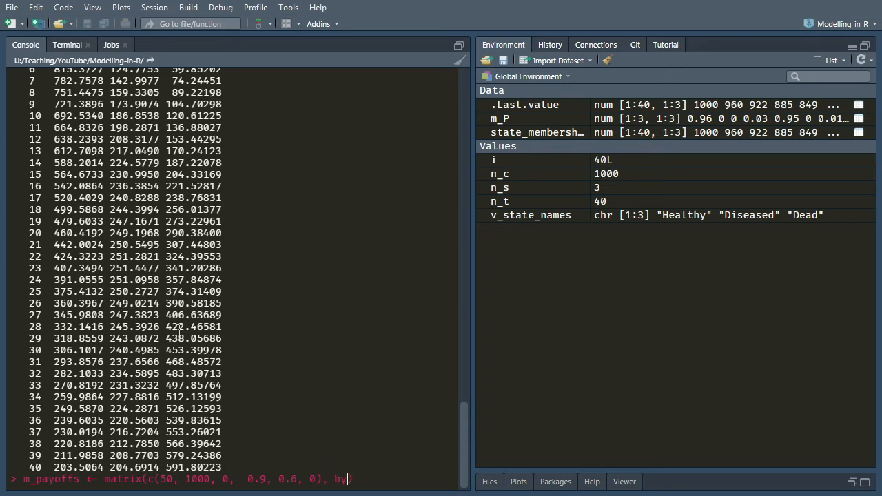
pyautogui.write('row = FA')
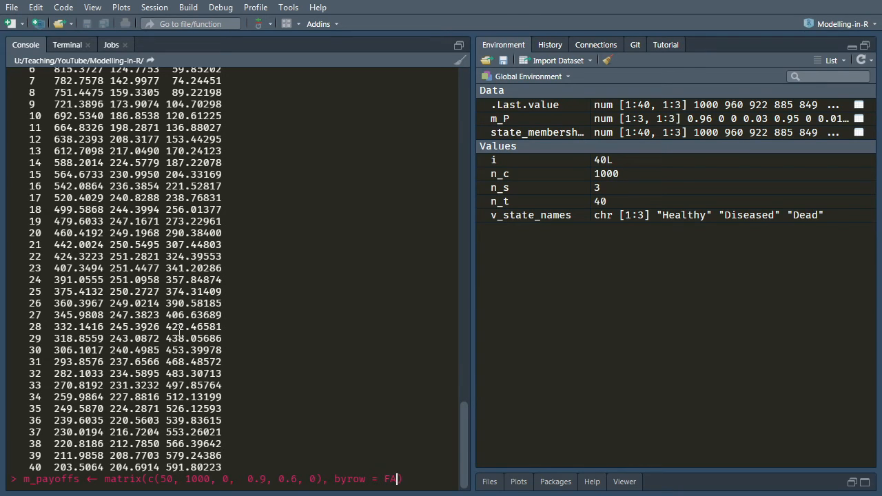
pyautogui.write('LSE),')
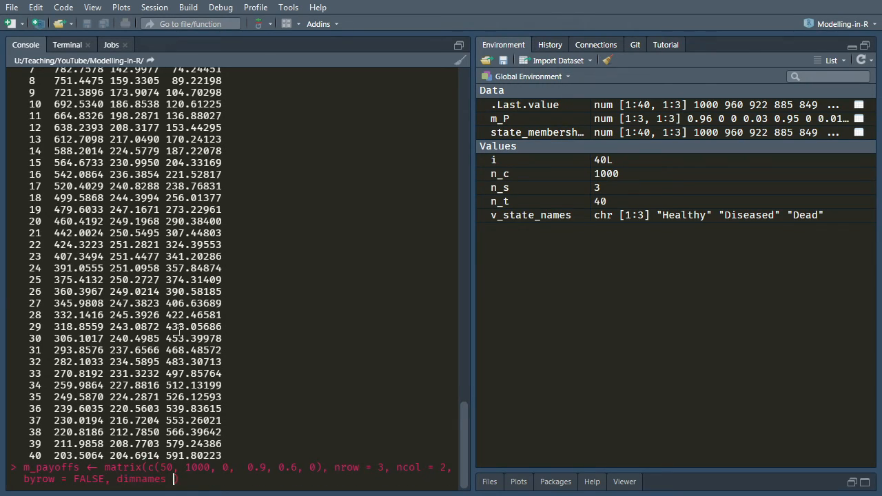
# - Finish dimnames list(state = v_state_names, payoff = c("Cost", "QALY")), run it and print m_payoffs
pyautogui.write('list(state =')
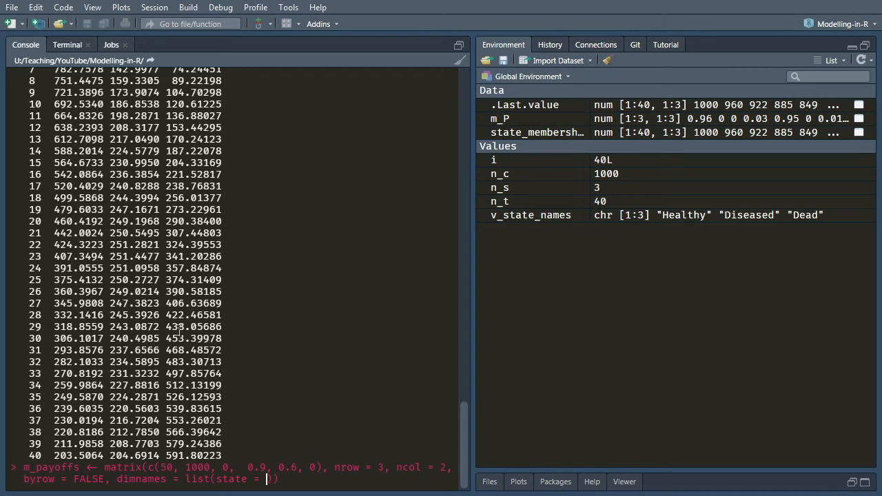
pyautogui.write('v_state_names,')
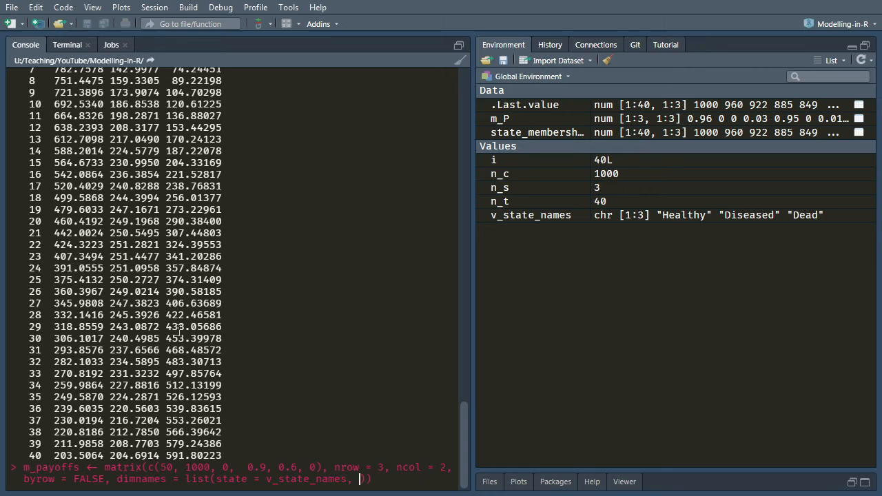
pyautogui.write('payoff')
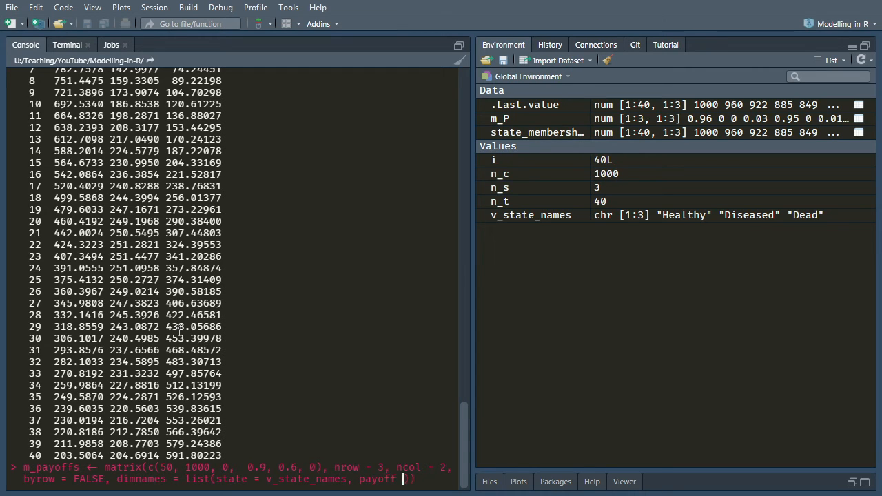
pyautogui.write('c("Cost", "C')
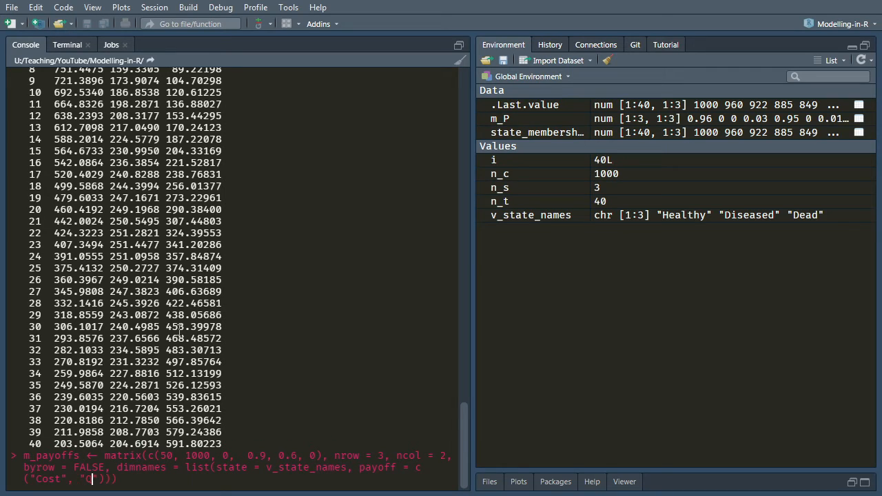
pyautogui.write('ALY')
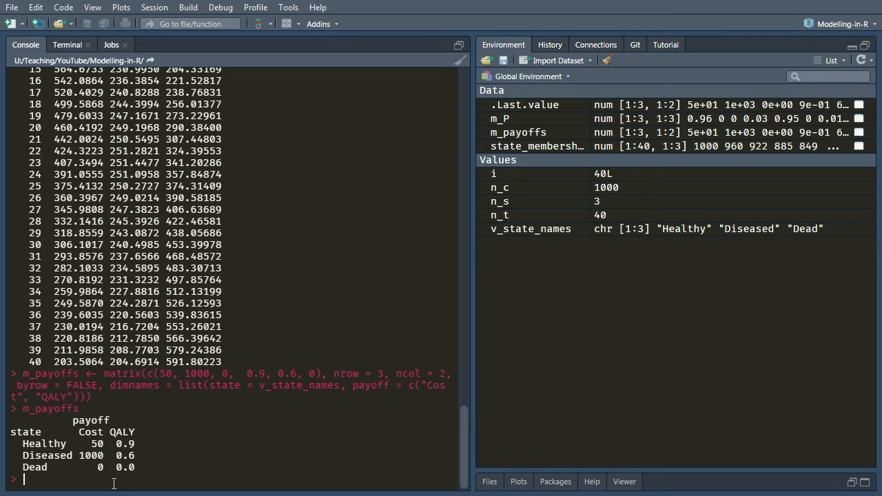
# - Compute payoff_trace <- state_membership %*% m_payoffs
pyautogui.write('payoff_trace <-')
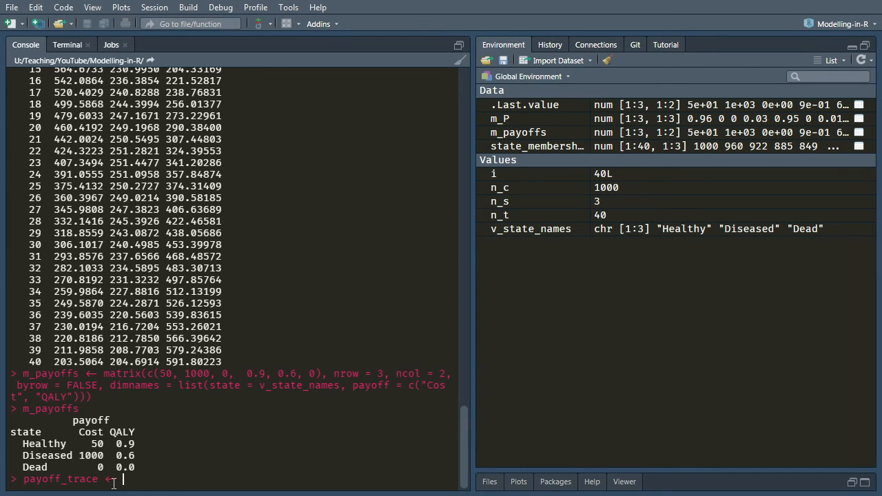
pyautogui.write('state_')
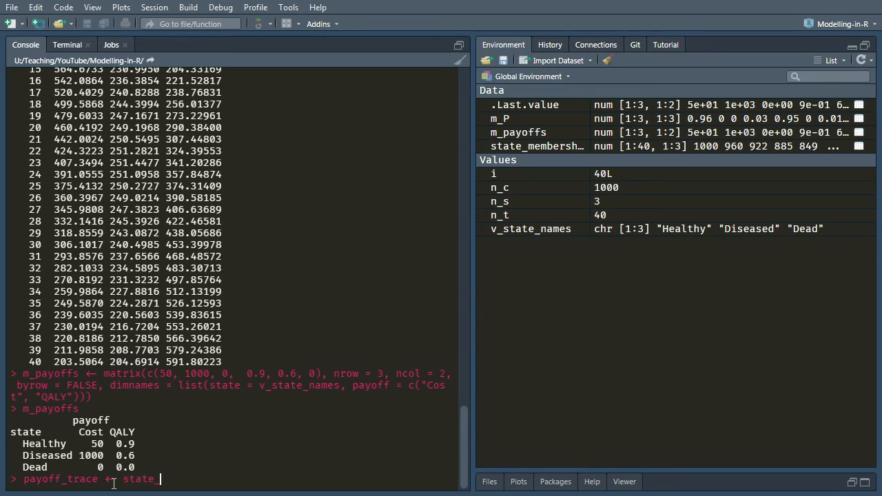
pyautogui.write('_membership')
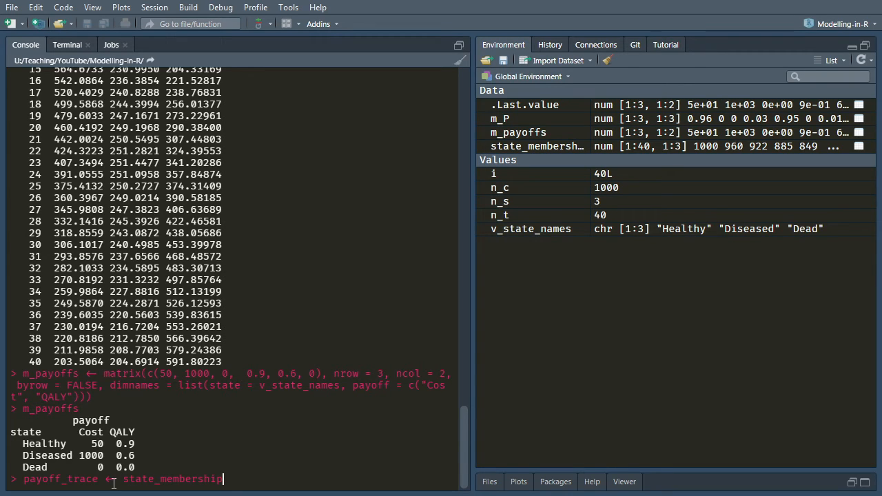
pyautogui.write('%*%')
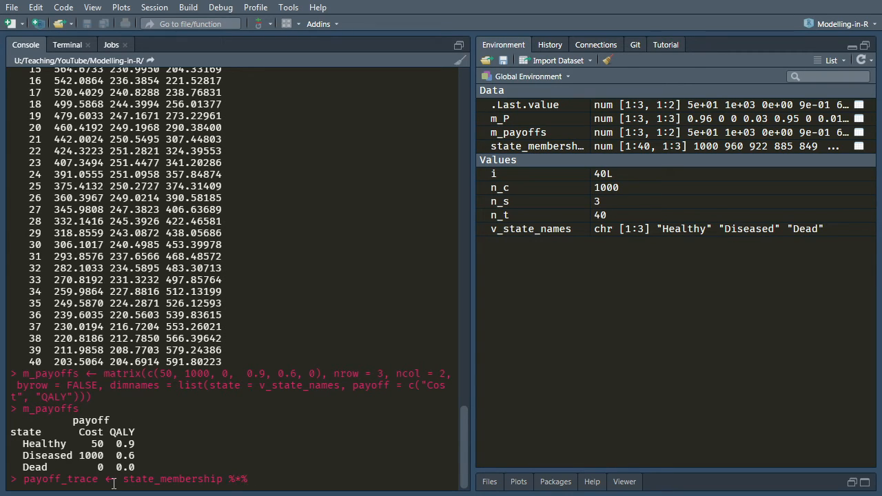
pyautogui.write('m_payoffs')
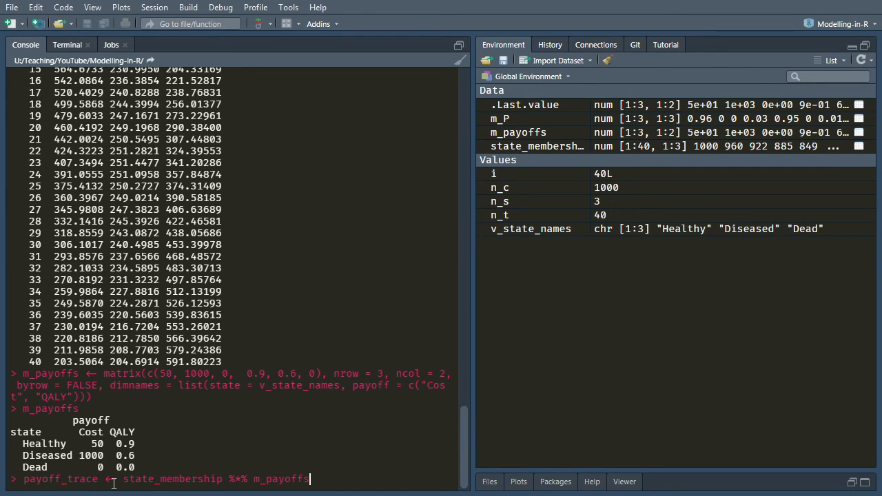
pyautogui.moveTo(63, 435)
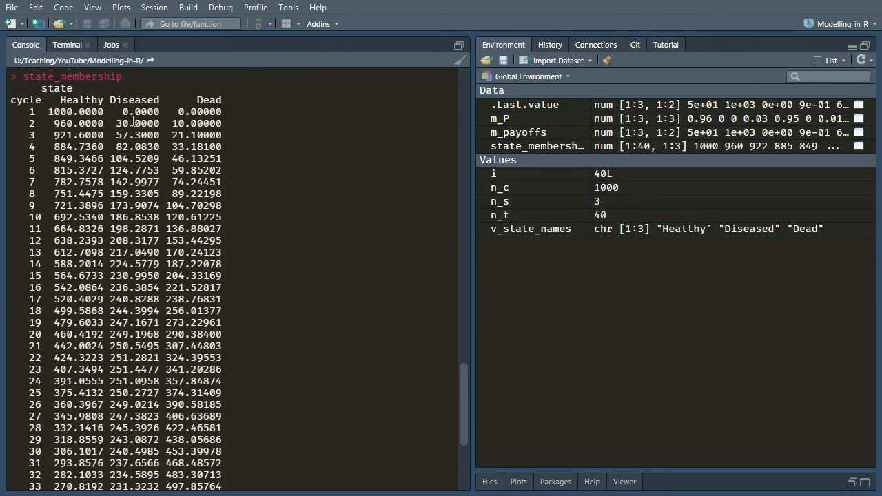
pyautogui.write('payoff_trace <- state_membership %*% m_payoffs')
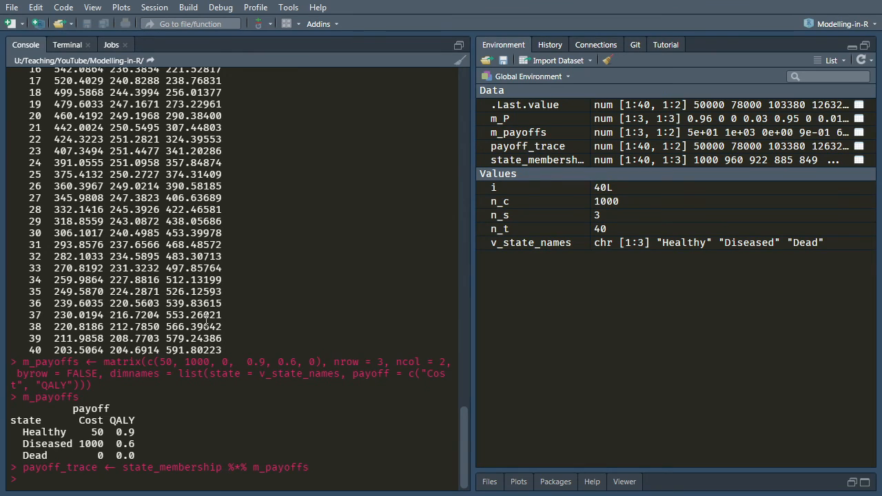
# - Print payoff_trace and scroll through its 40 rows of cost and QALY values
pyautogui.write('payoff')
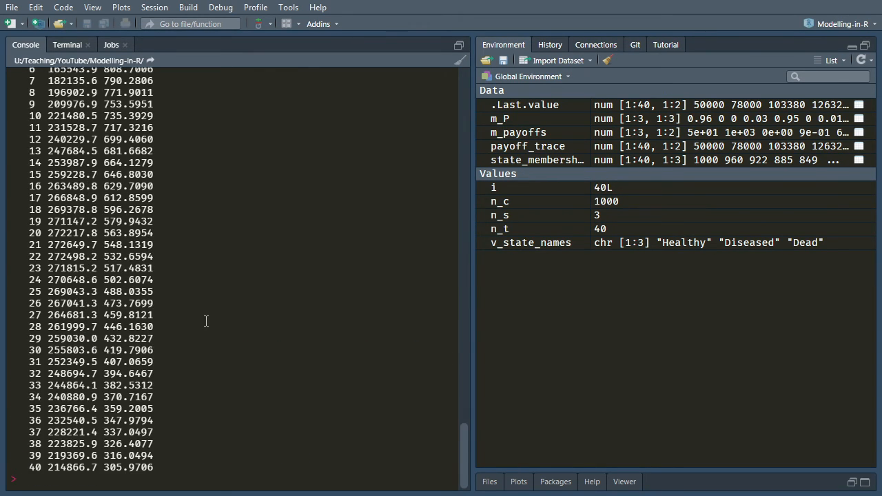
pyautogui.press('Return')
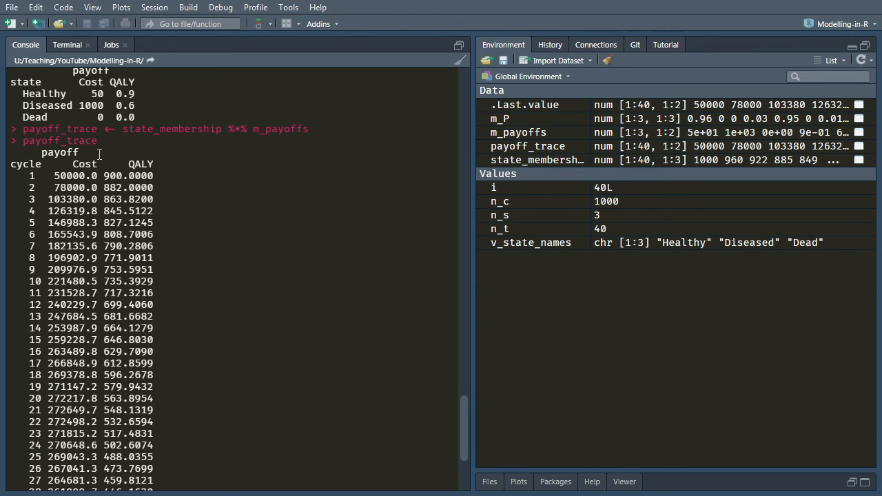
pyautogui.scroll(-3)
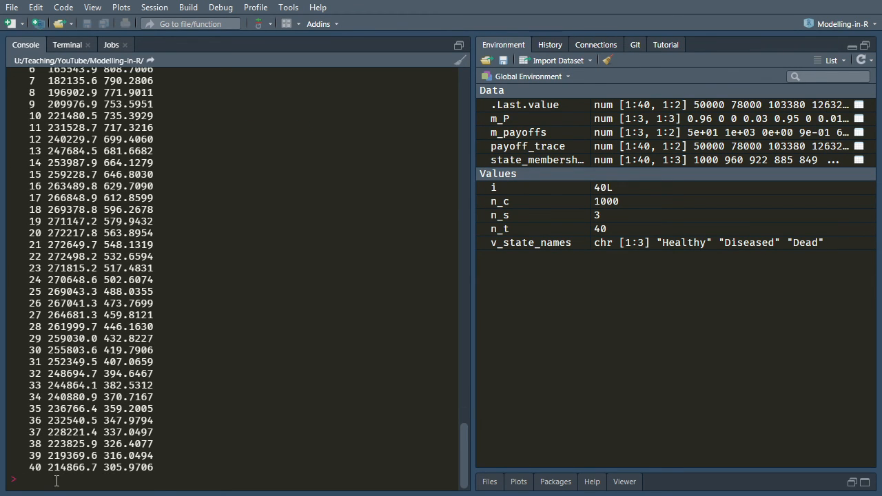
pyautogui.moveTo(154, 416)
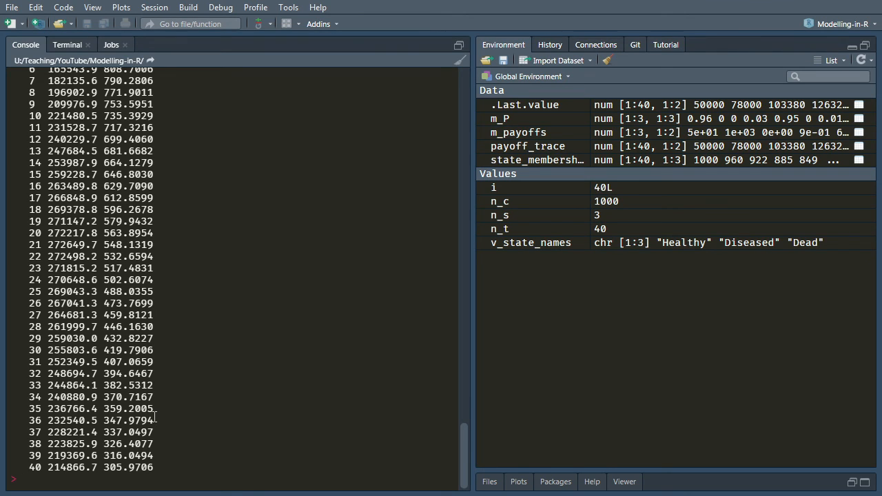
# - Run colSums(payoff_trace) / n_c, giving about 9064.1 cost and 22.9 QALYs per person
pyautogui.write('colSums(')
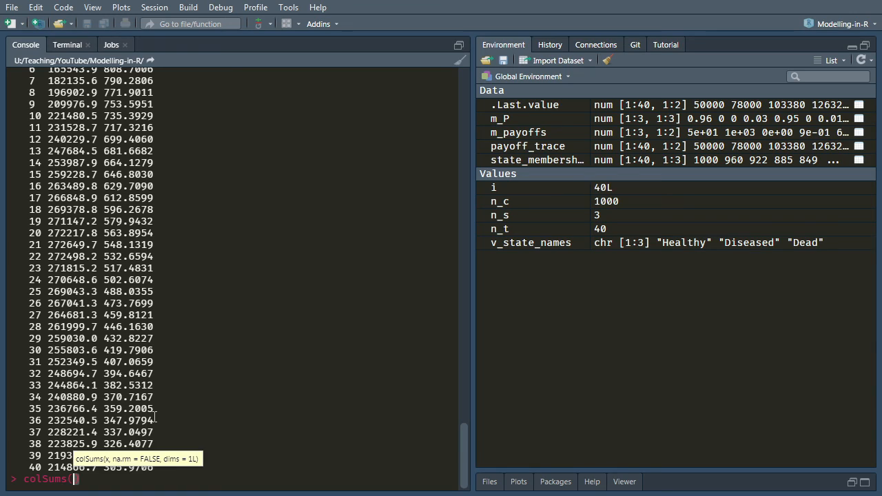
pyautogui.write('payoff_trace)')
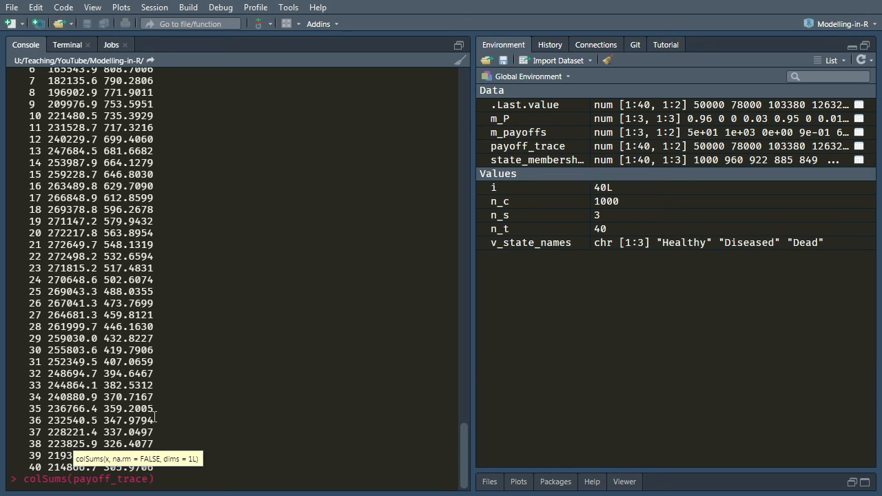
pyautogui.write('/ n')
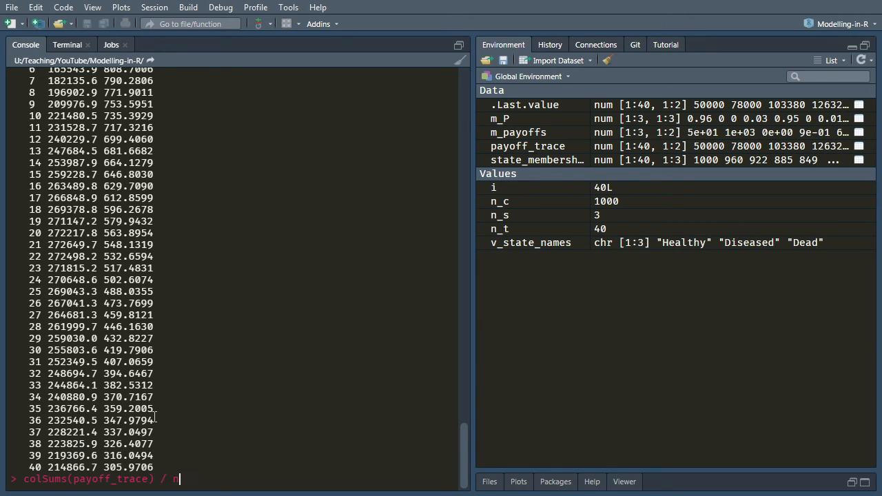
pyautogui.write('_c')
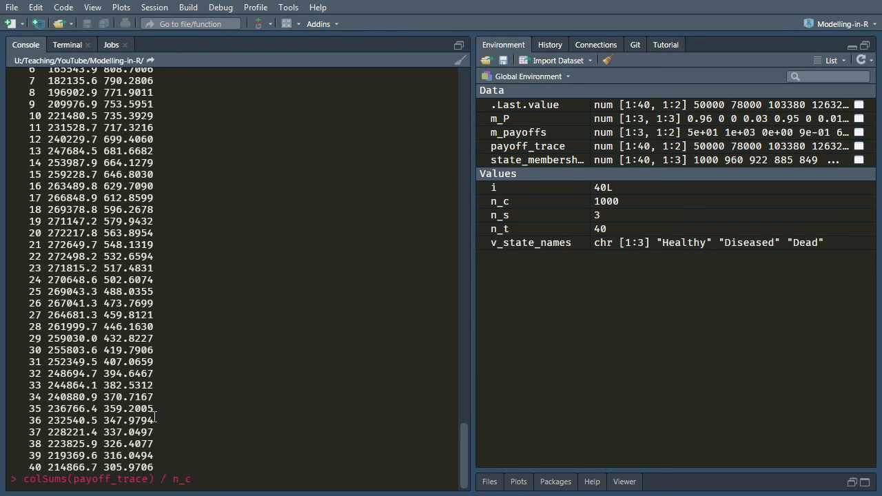
pyautogui.press('Return')
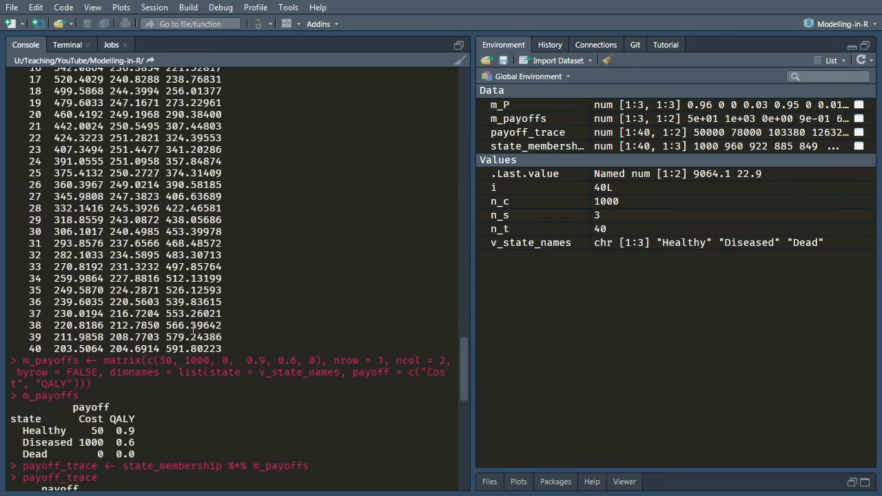
# - Scroll back through earlier payoff output and recall colSums(payoff_trace) / n_c at the prompt
pyautogui.scroll(-3)
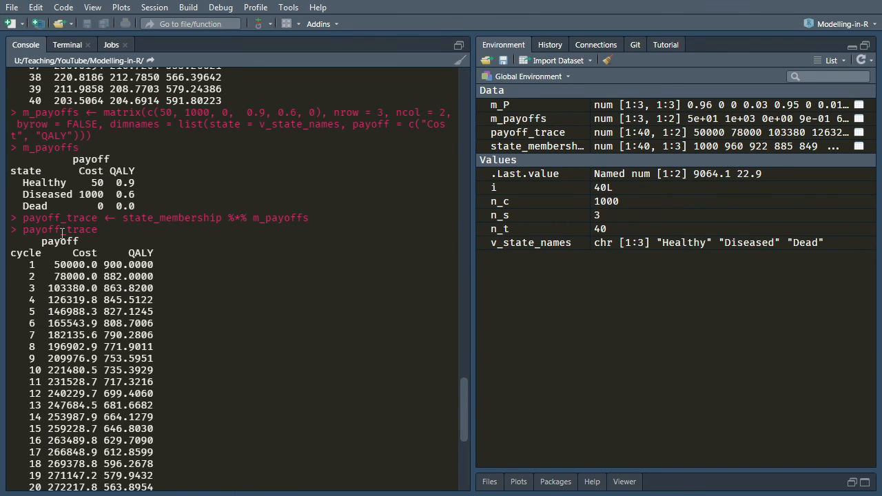
pyautogui.moveTo(253, 212)
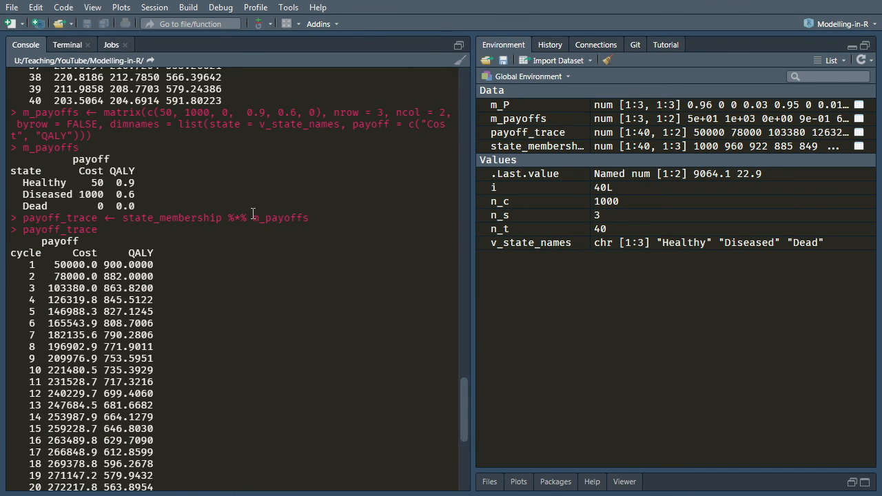
pyautogui.write('colSums(payoff_trace) / n_c')
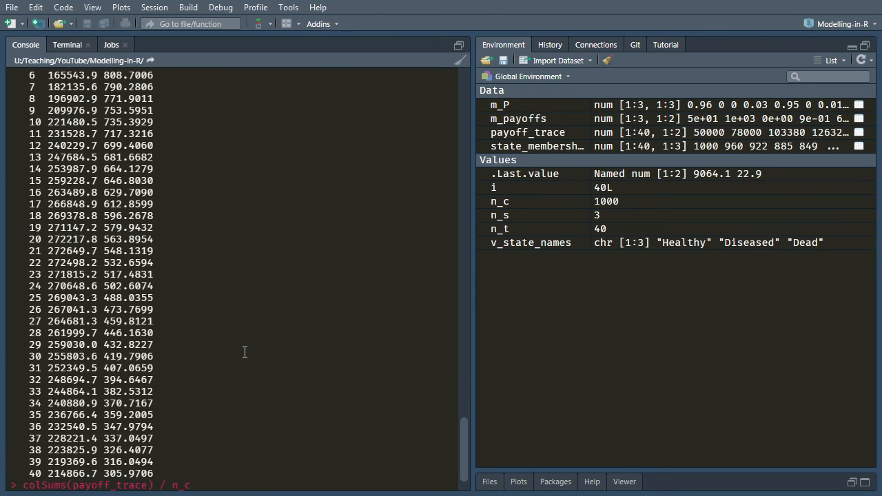